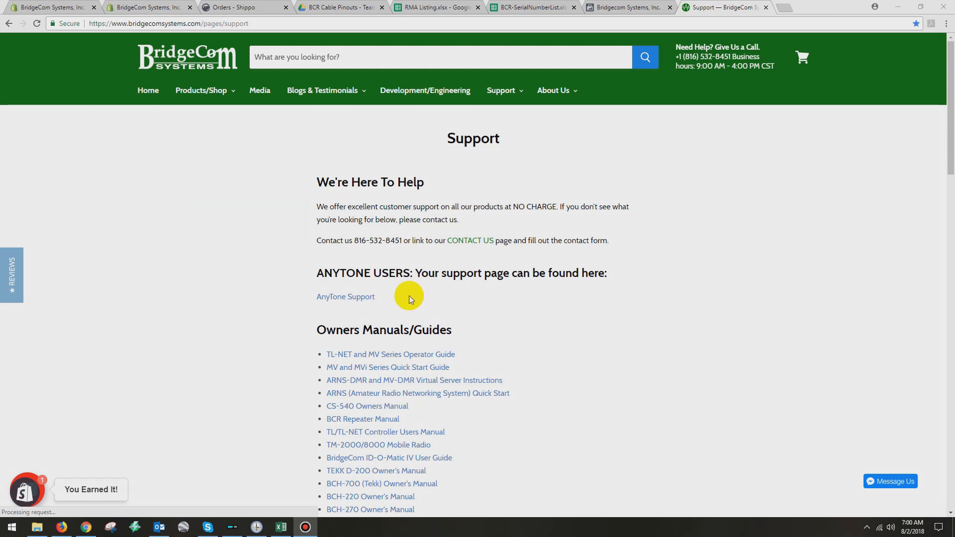
mouse_move(396, 295)
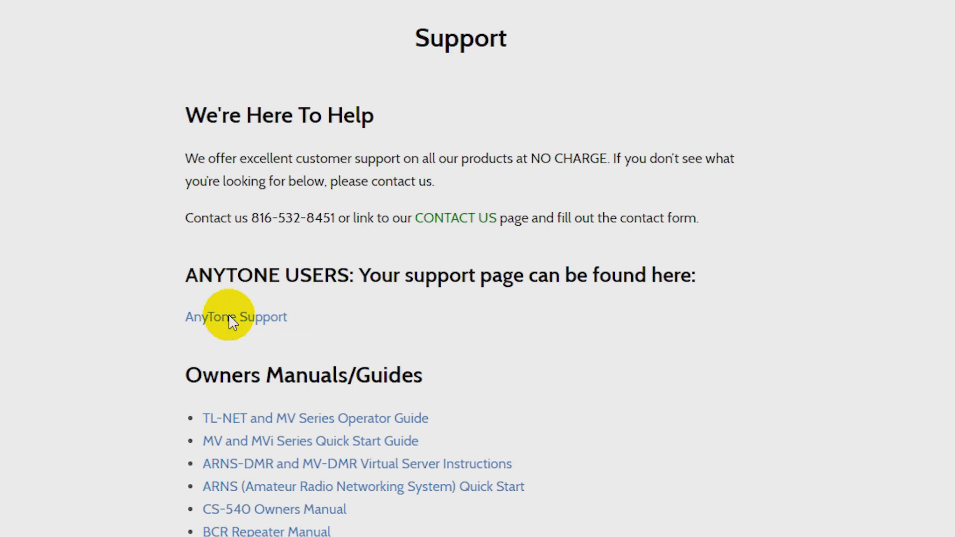
Open the AnyTone AT-D868UV support page and scroll to the Firmware and CPS Updates
left_click(235, 317)
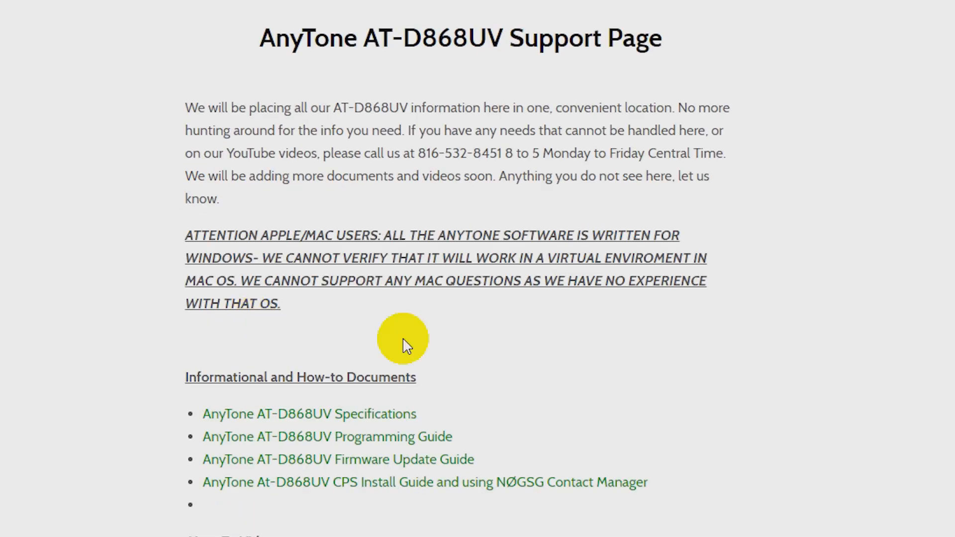
scroll("down", 3)
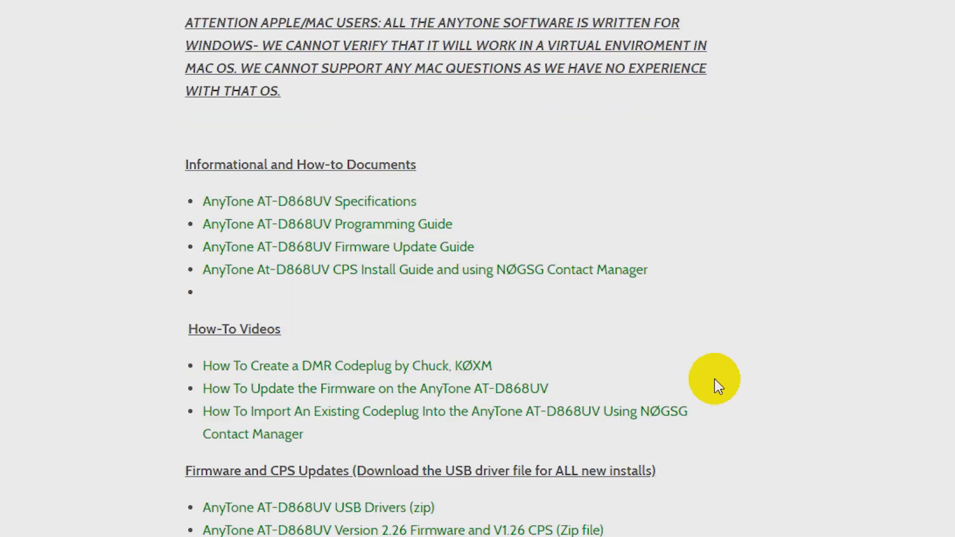
scroll("down", 3)
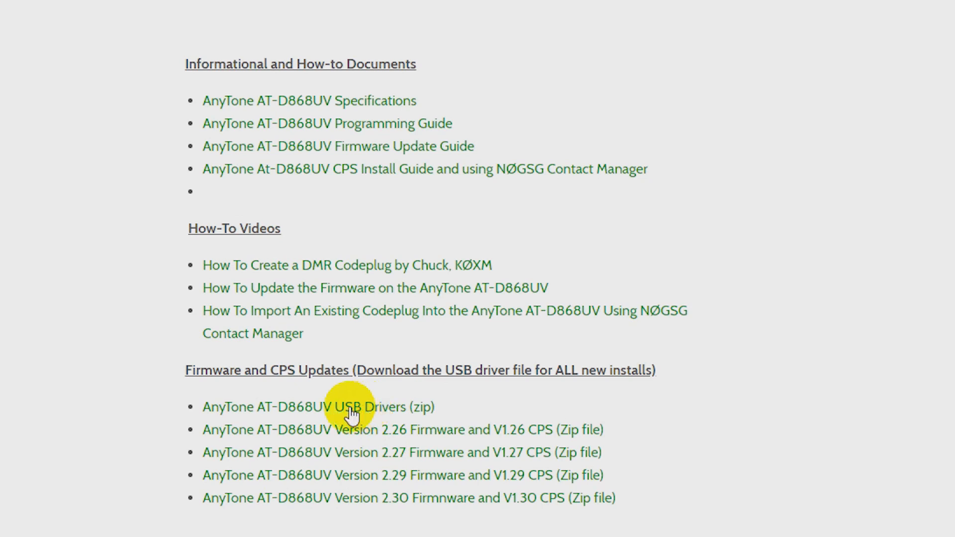
mouse_move(353, 413)
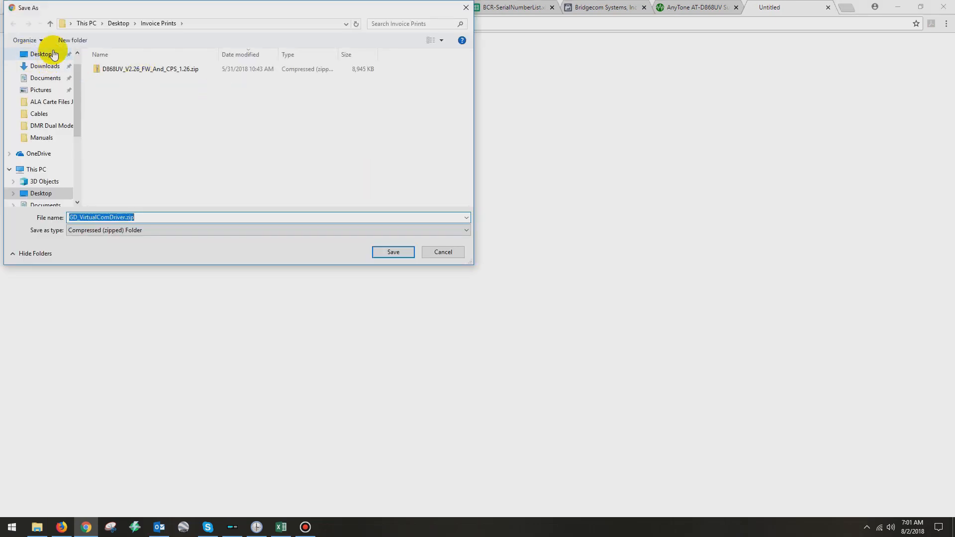
Save the USB Drivers zip and the 2.30 Firmware/V1.30 CPS zip to the Desktop
left_click(393, 252)
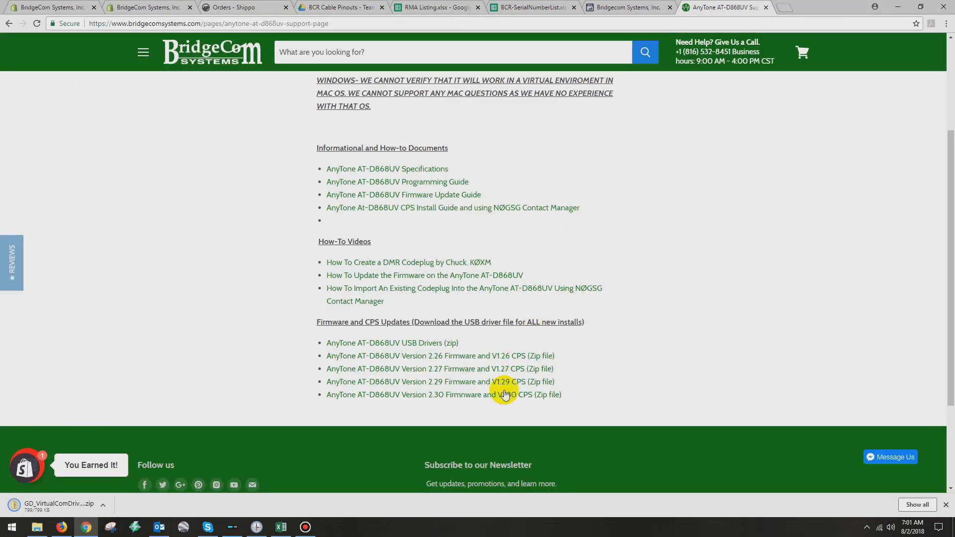
mouse_move(472, 398)
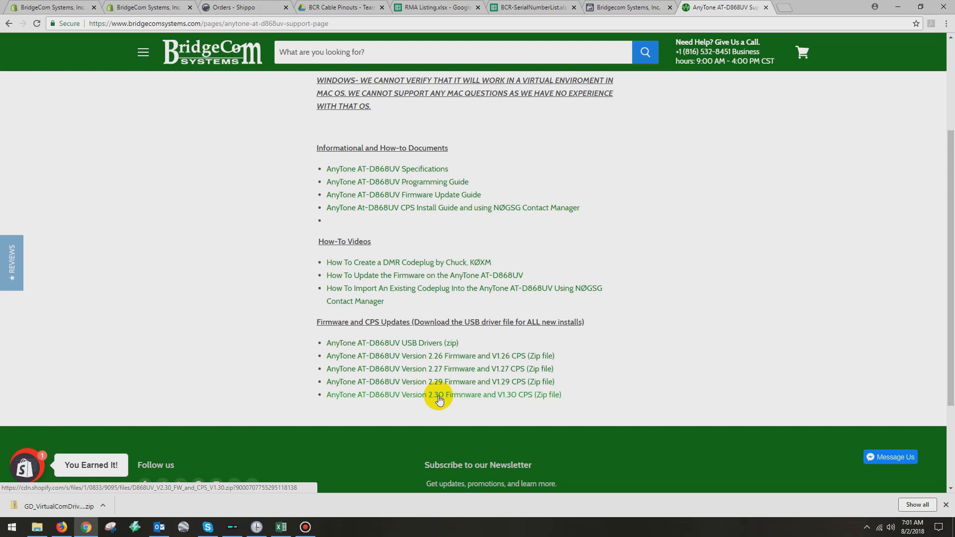
mouse_move(493, 396)
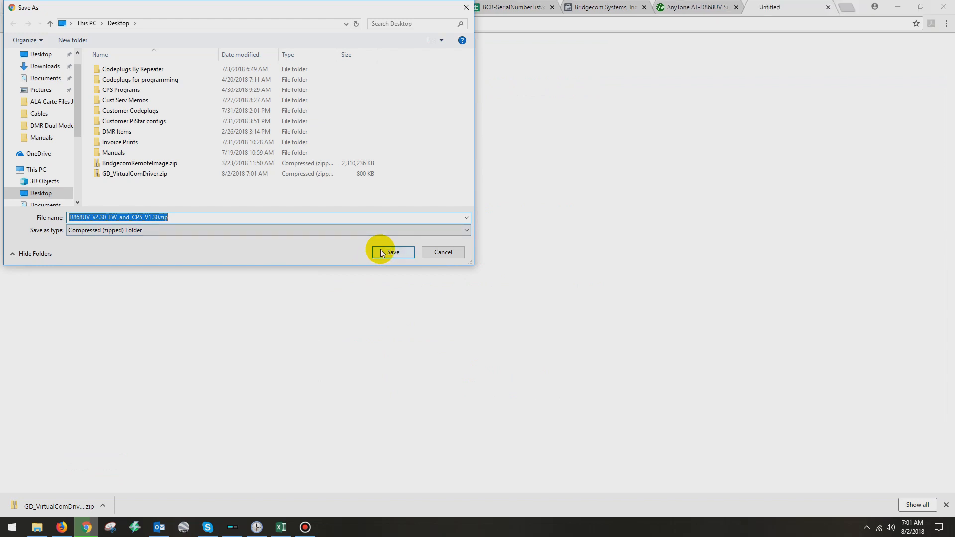
left_click(390, 252)
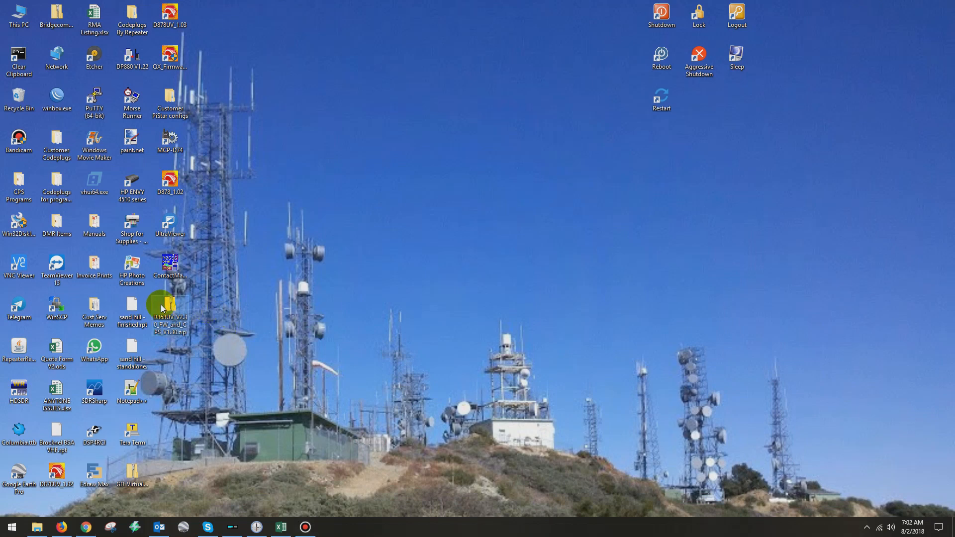
Extract the D868UV_V2.30 zip into its own Desktop folder and view its files
double_click(169, 307)
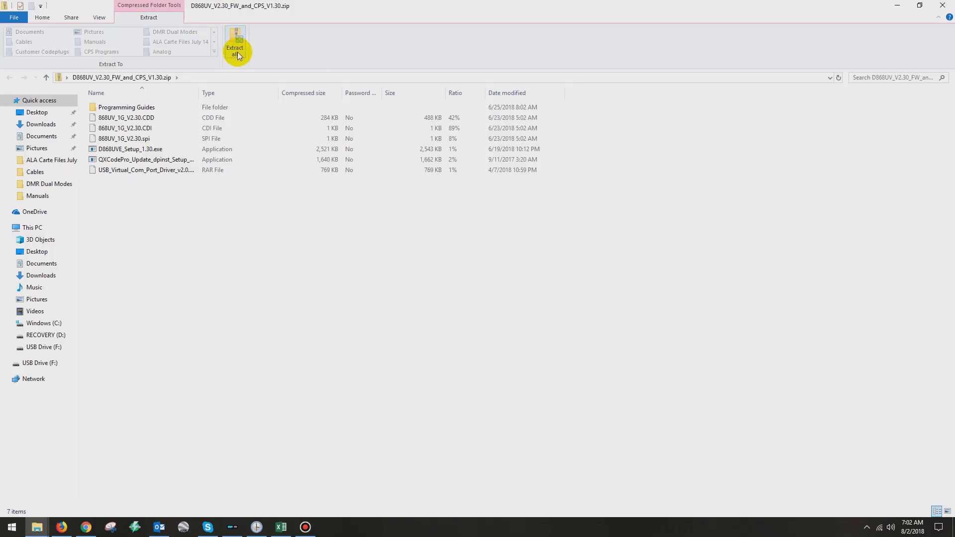
left_click(234, 47)
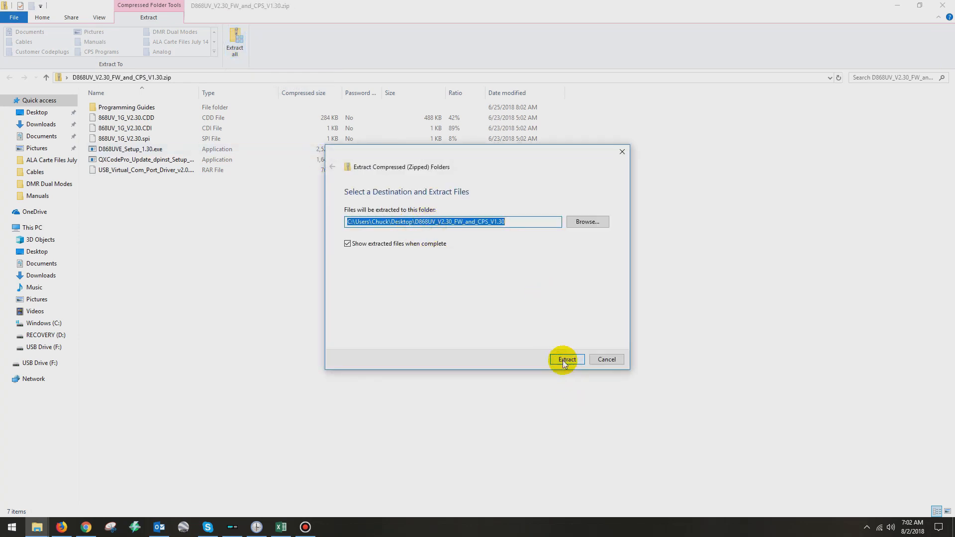
left_click(567, 359)
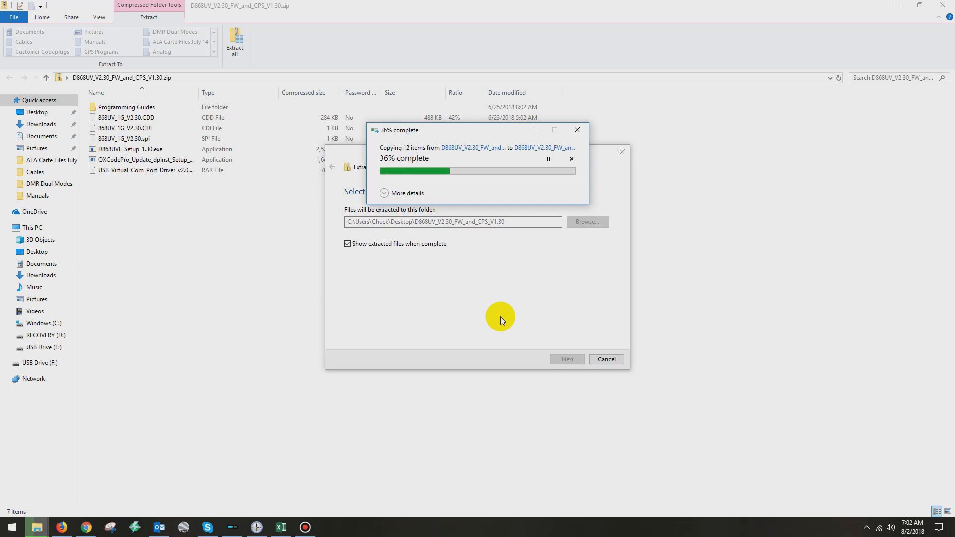
mouse_move(509, 314)
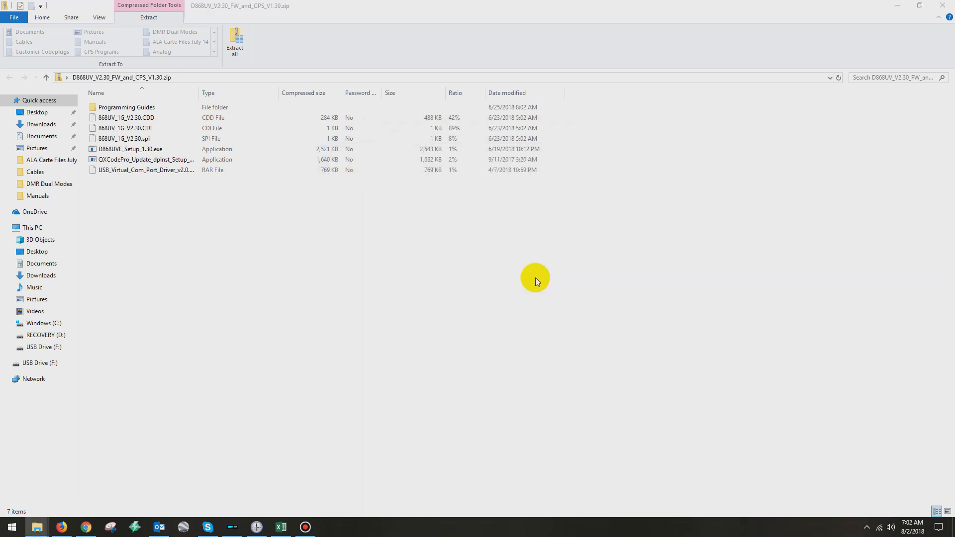
left_click(234, 40)
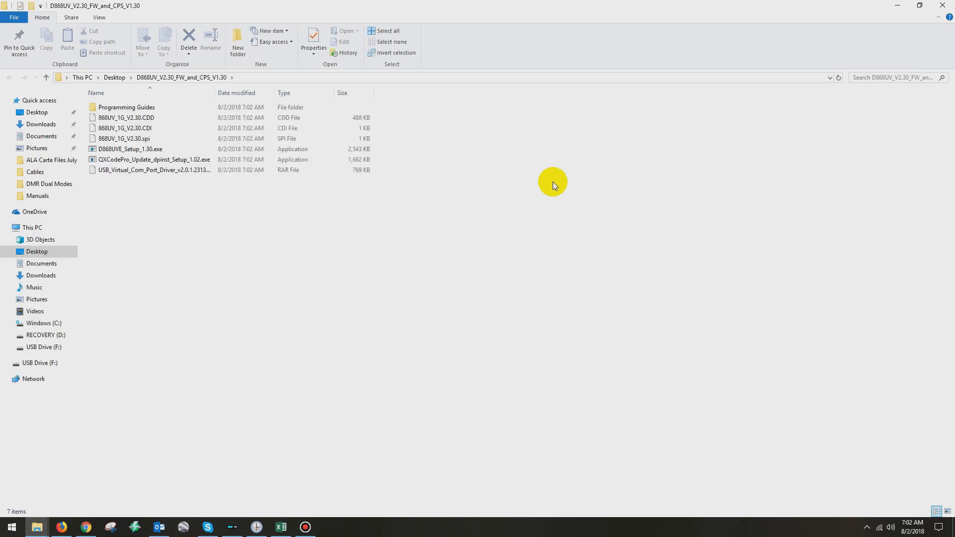
mouse_move(919, 7)
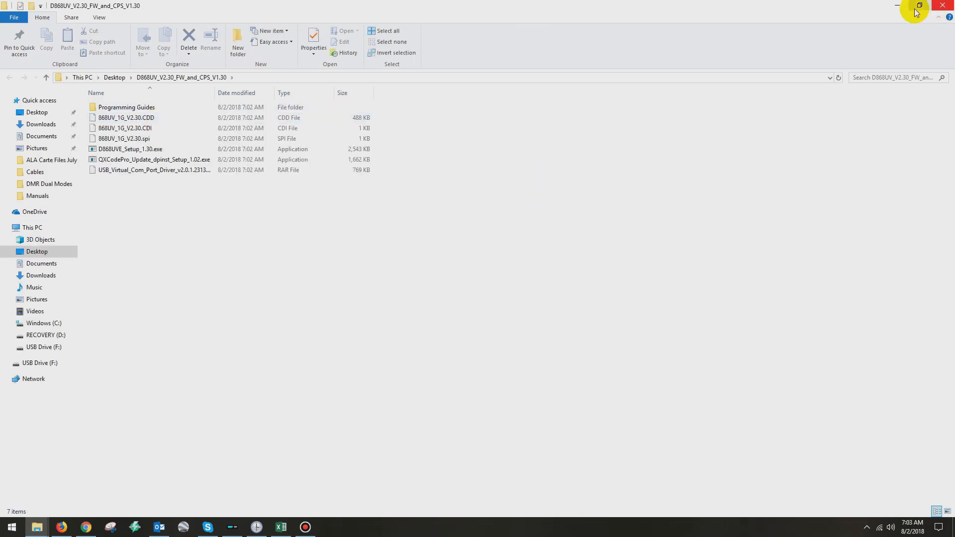
Close the firmware folder, extract GD_VirtualComDriver.zip to the Desktop, then close its window
left_click(941, 5)
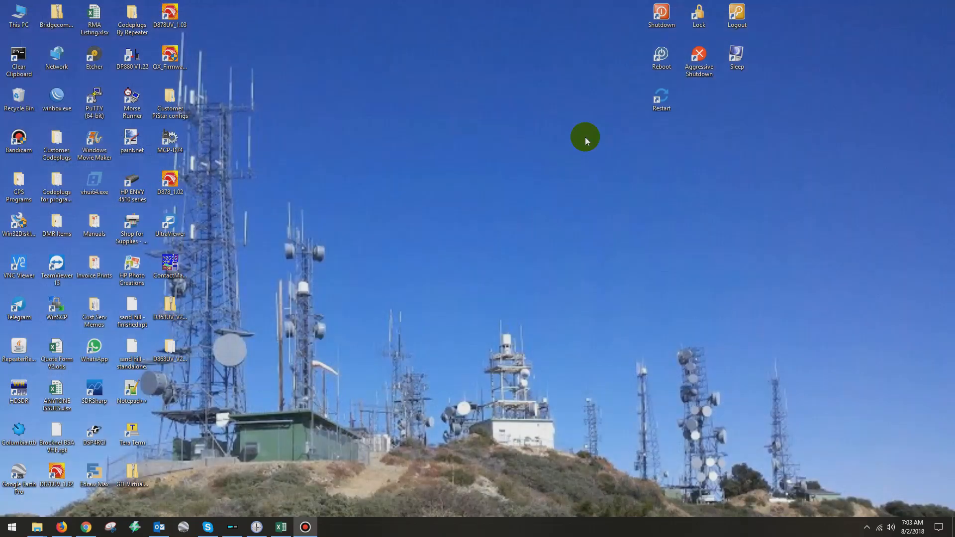
left_click(133, 475)
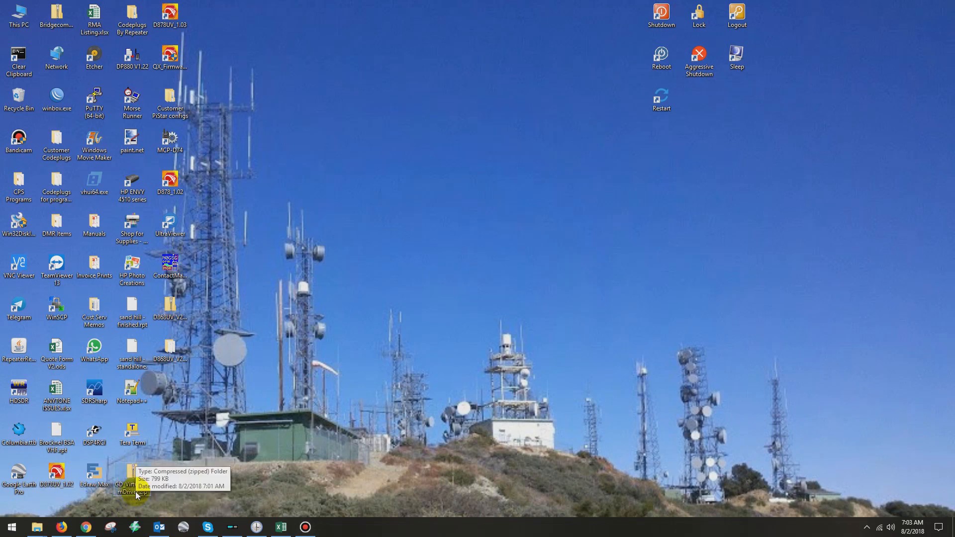
mouse_move(223, 452)
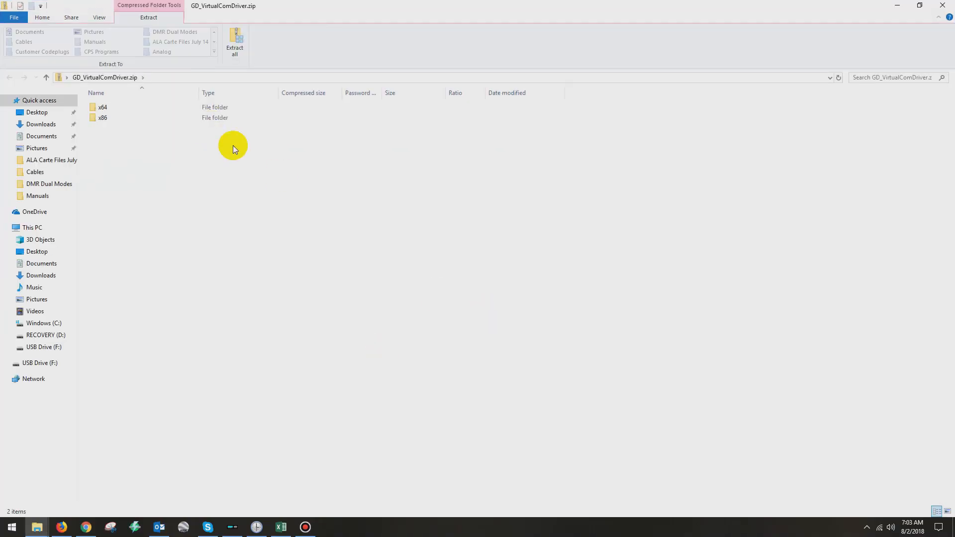
left_click(235, 41)
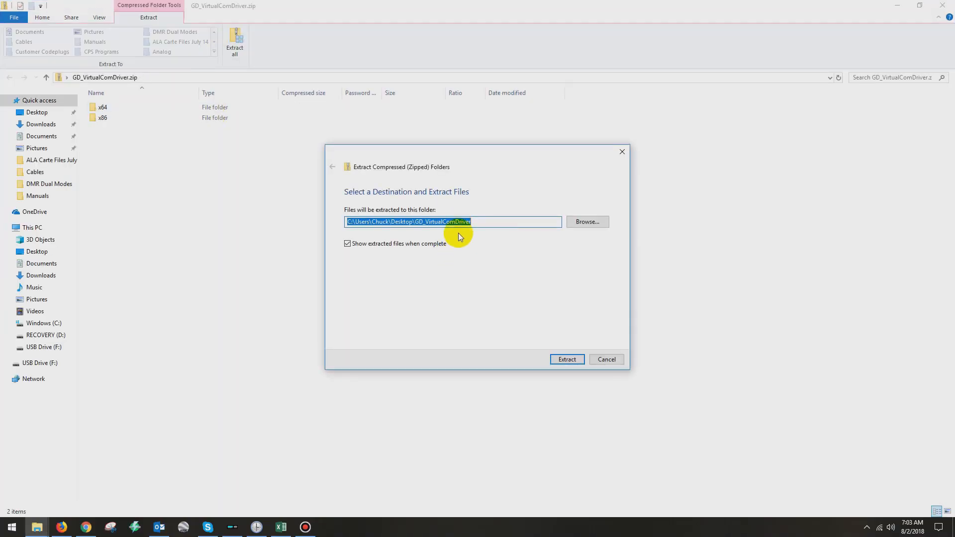
left_click(567, 359)
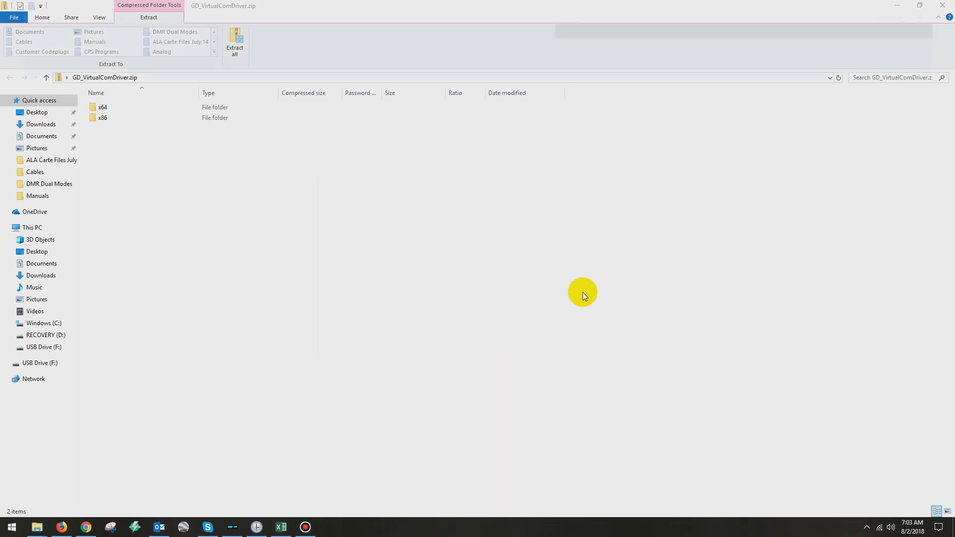
left_click(237, 41)
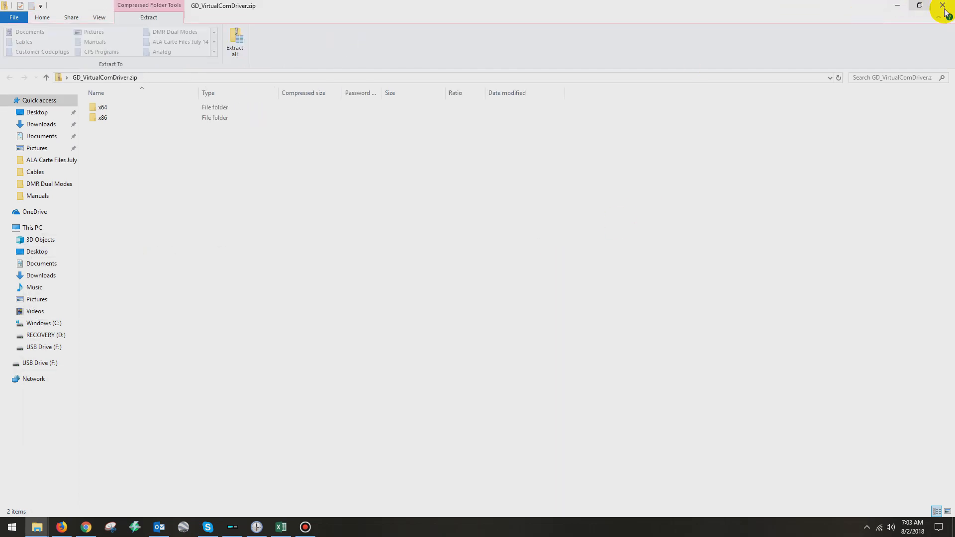
left_click(940, 19)
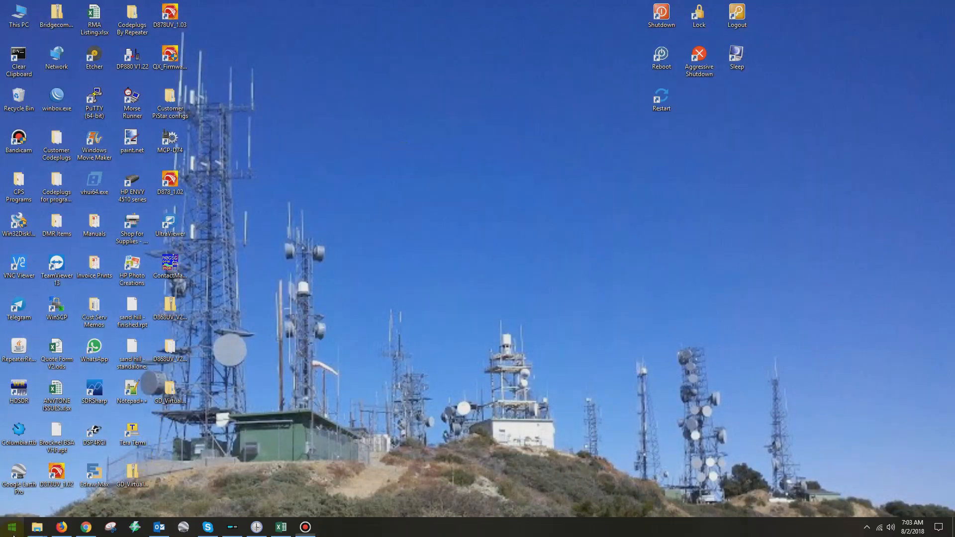
mouse_move(12, 528)
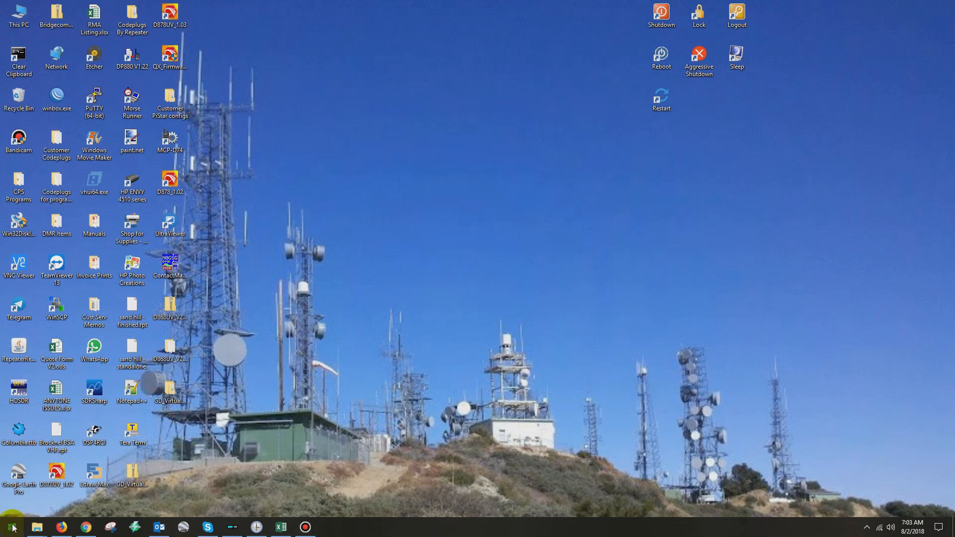
Check System > About shows a 64-bit system type, then close Settings
left_click(56, 429)
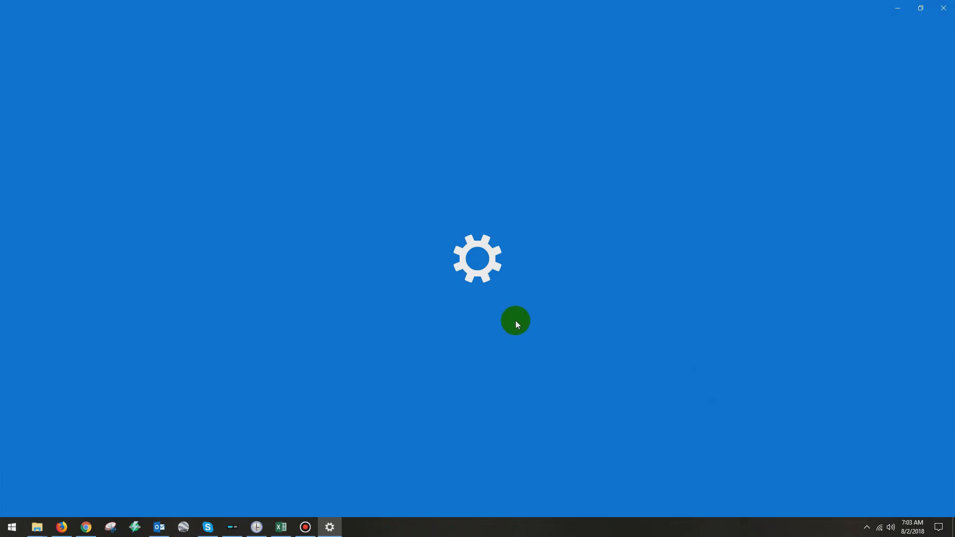
left_click(329, 527)
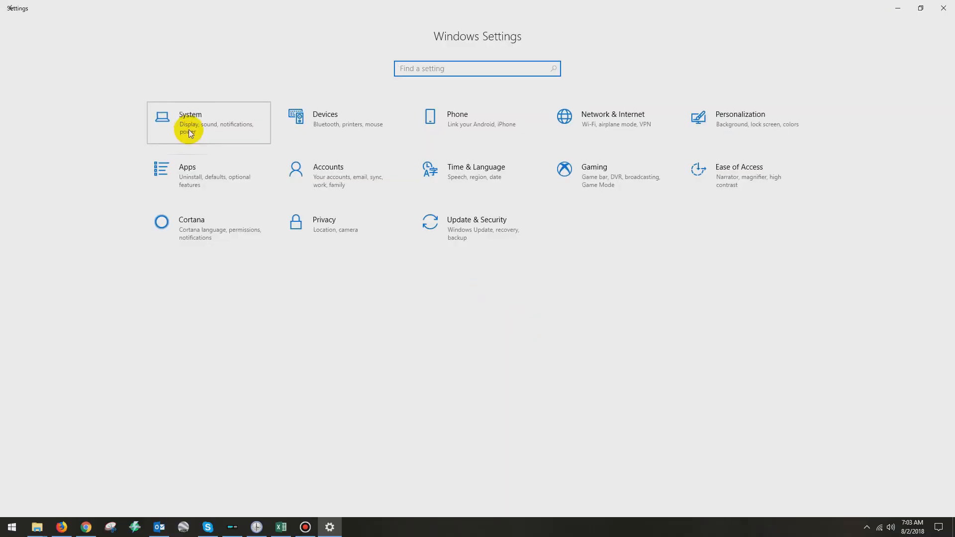
left_click(188, 128)
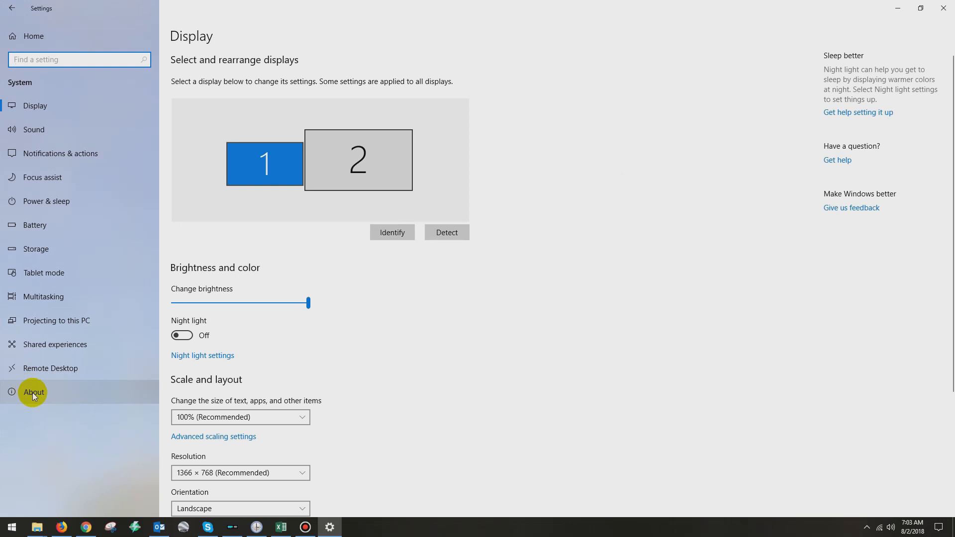
left_click(33, 392)
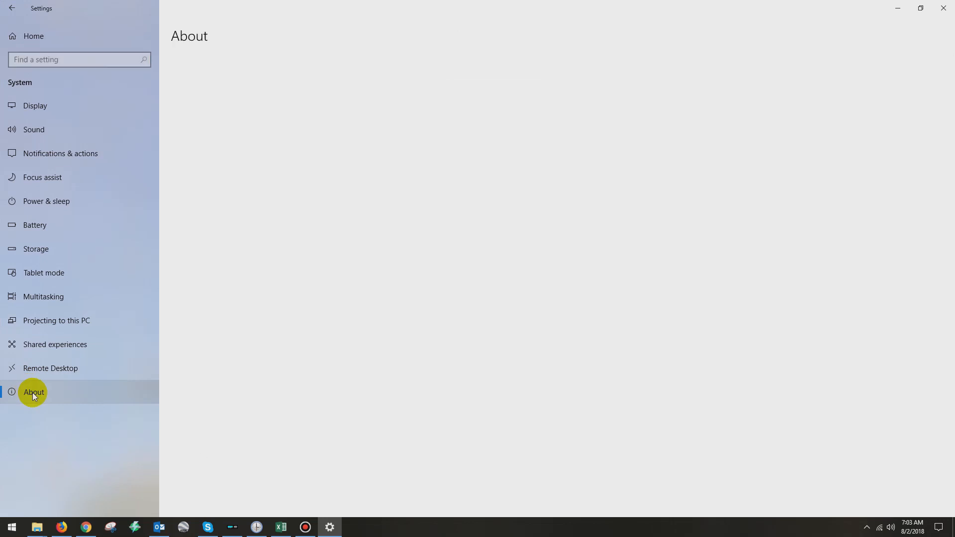
mouse_move(283, 344)
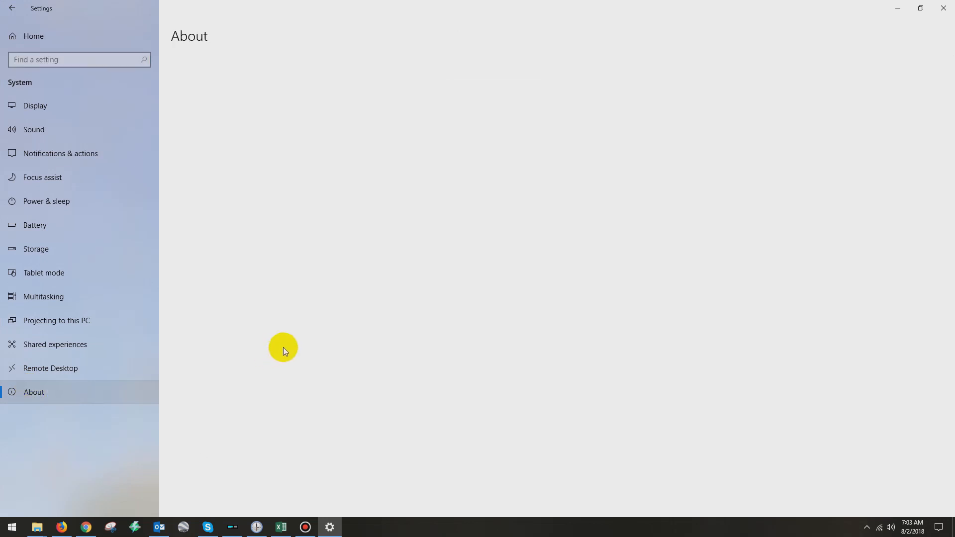
left_click(34, 392)
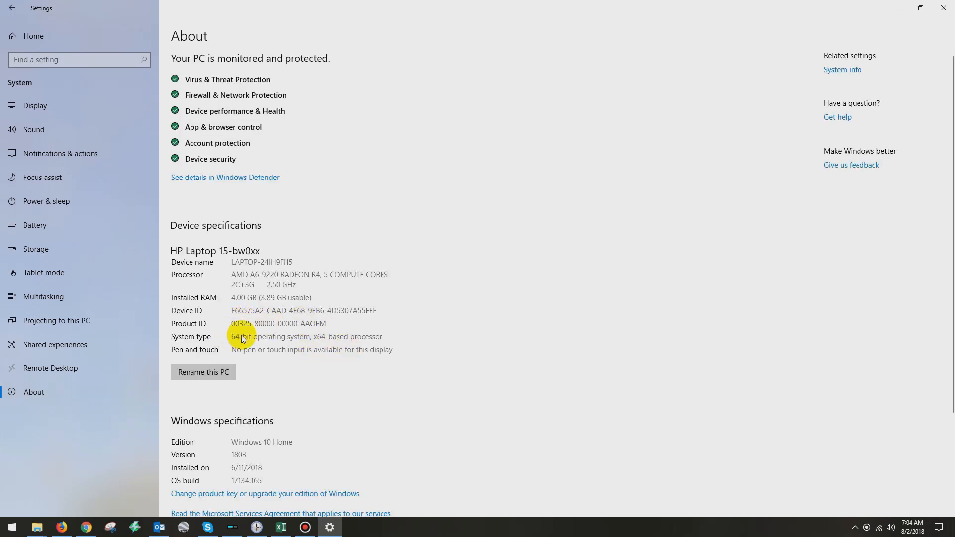
mouse_move(387, 339)
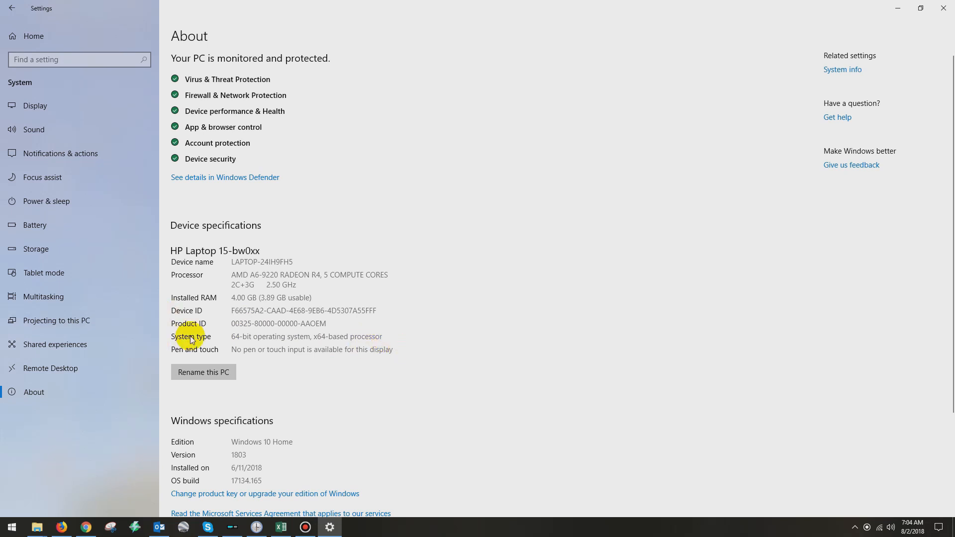
mouse_move(944, 8)
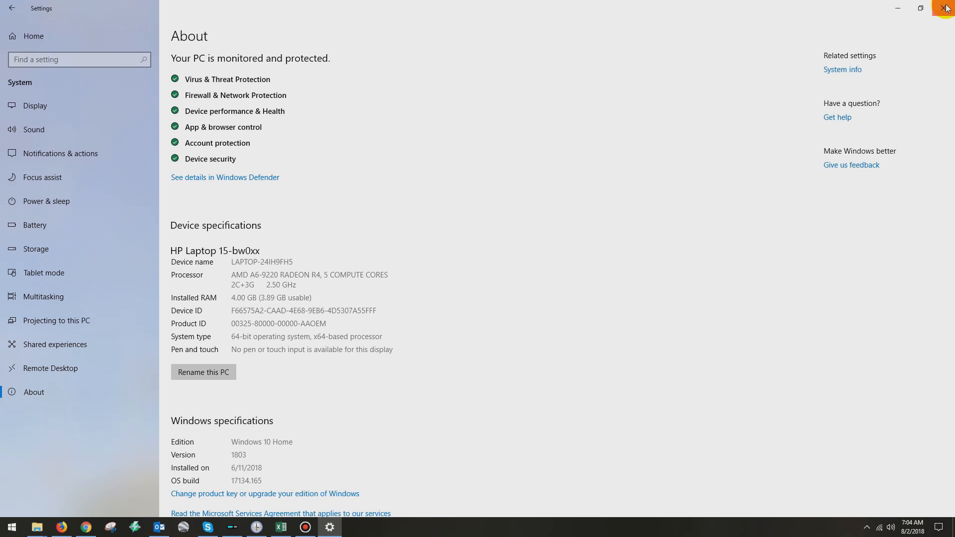
left_click(940, 7)
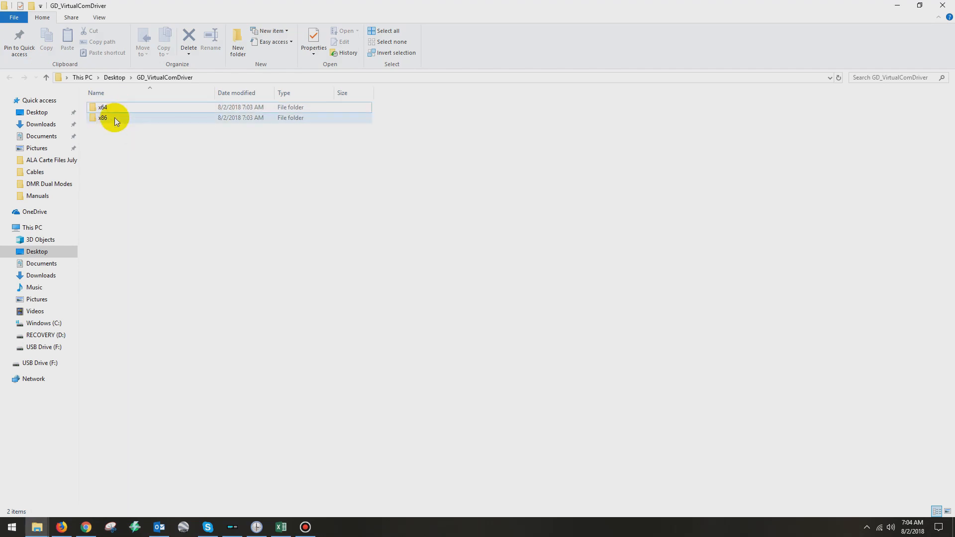
mouse_move(117, 121)
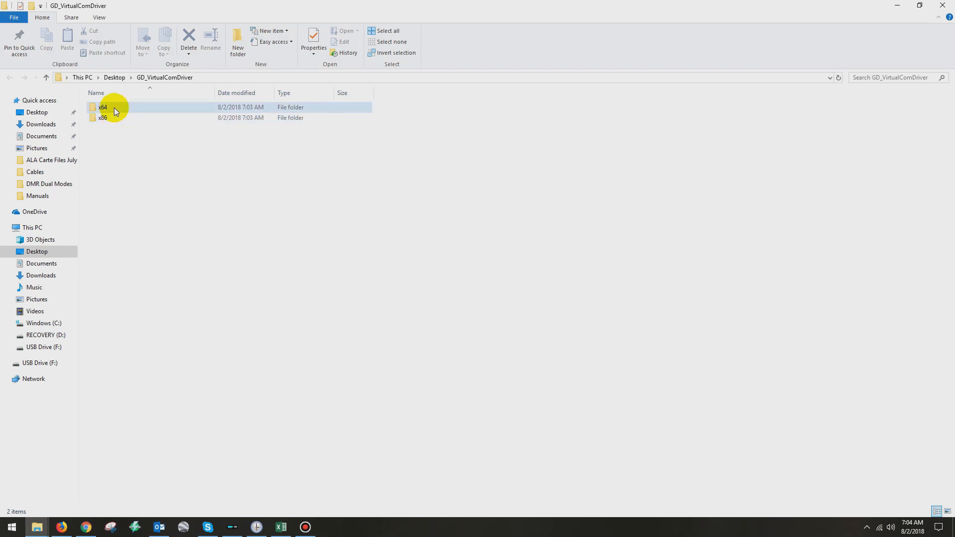
Run GD_VirtualComDriver.exe from the x64 folder, install the GD32 driver, and exit
double_click(102, 107)
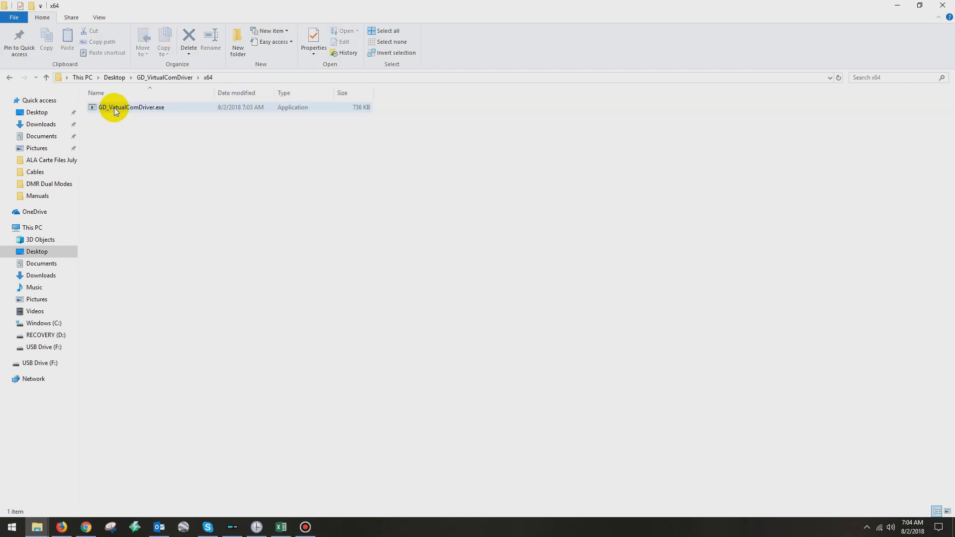
mouse_move(115, 110)
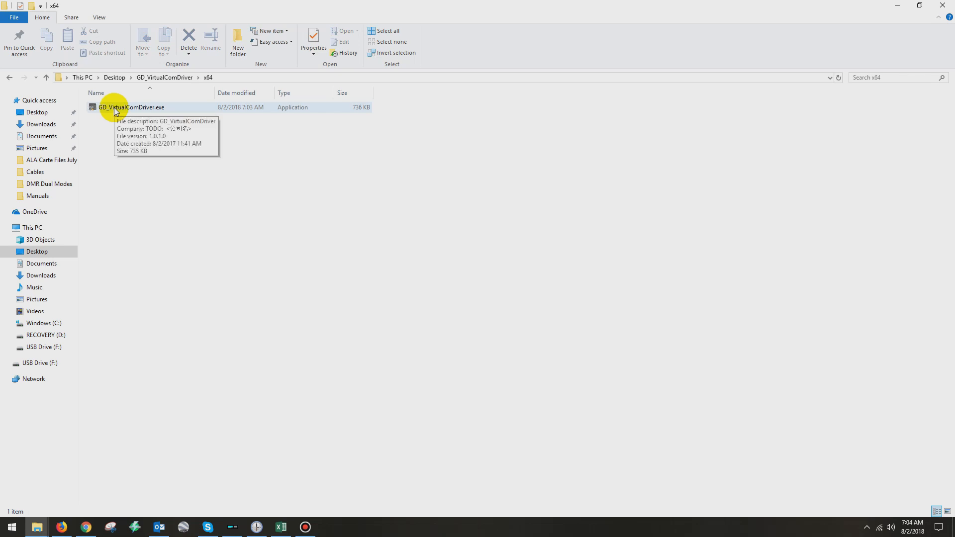
right_click(117, 108)
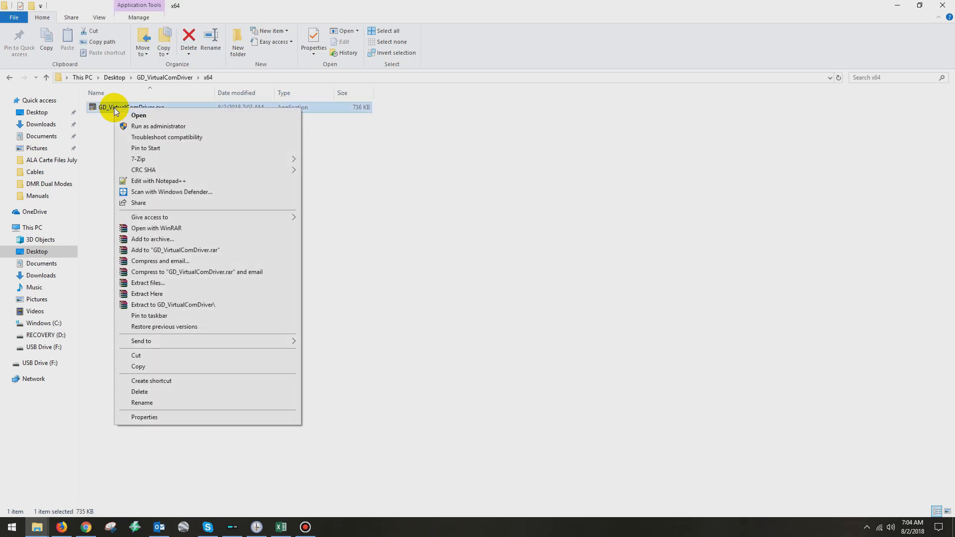
left_click(159, 126)
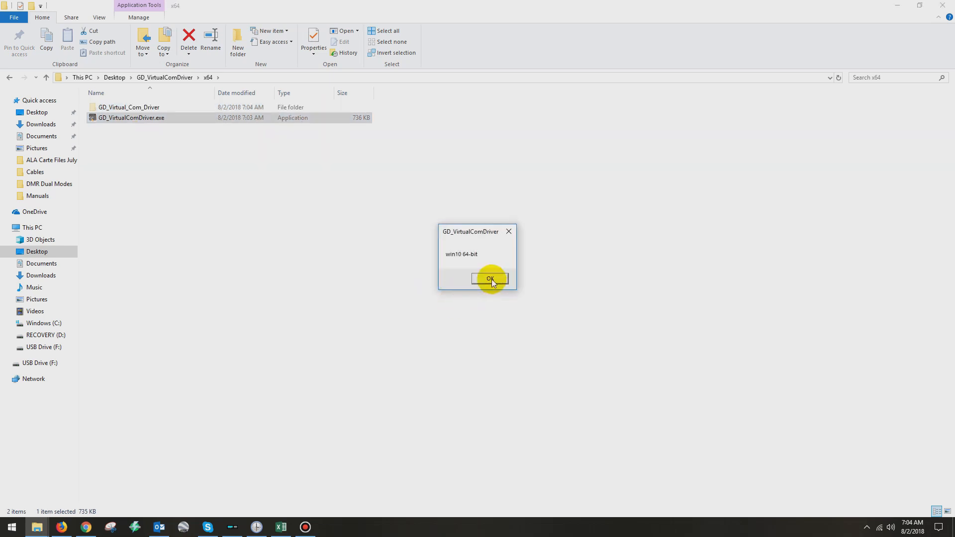
left_click(490, 279)
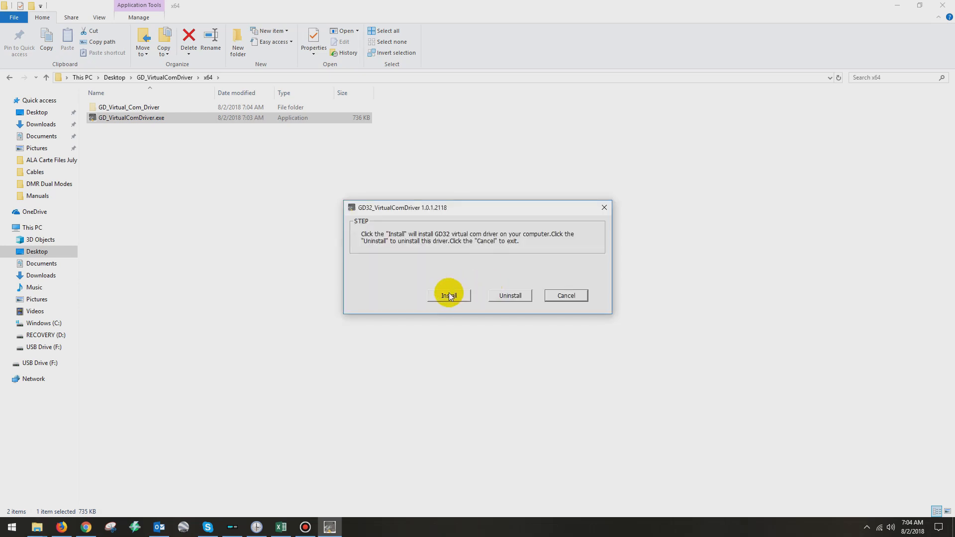
mouse_move(496, 304)
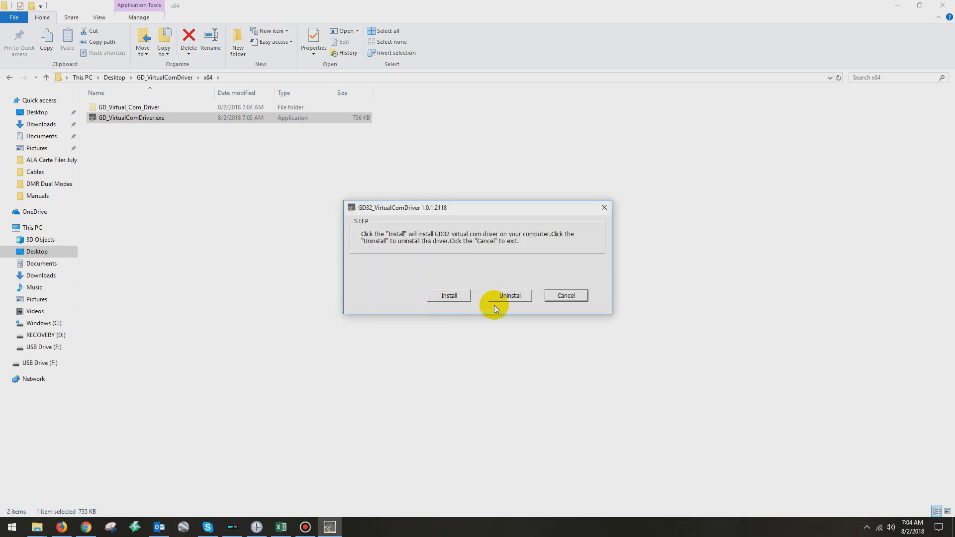
mouse_move(458, 289)
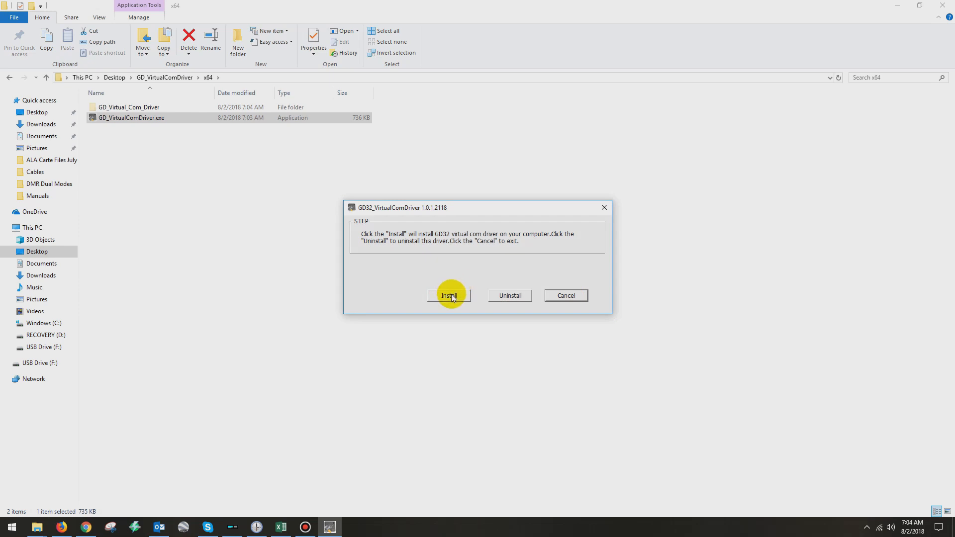
left_click(449, 295)
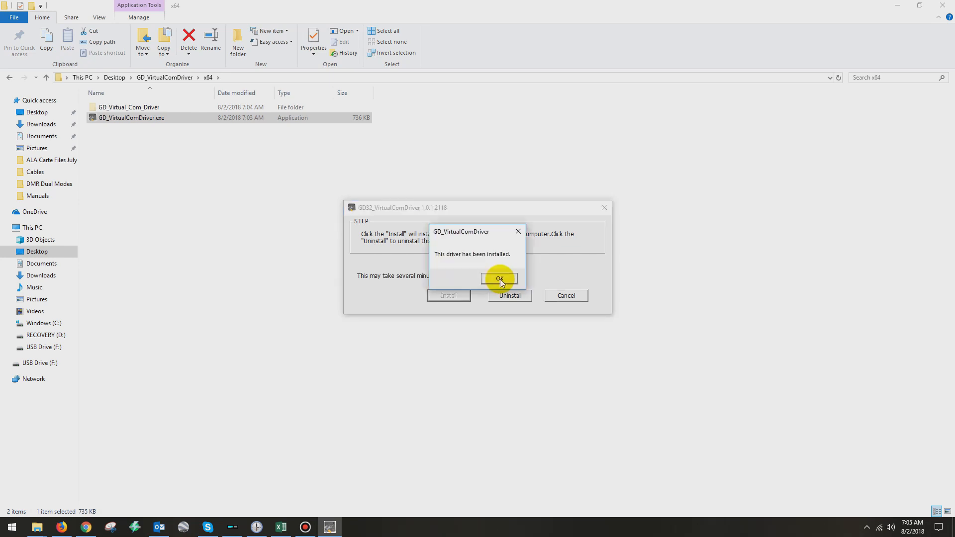
left_click(499, 279)
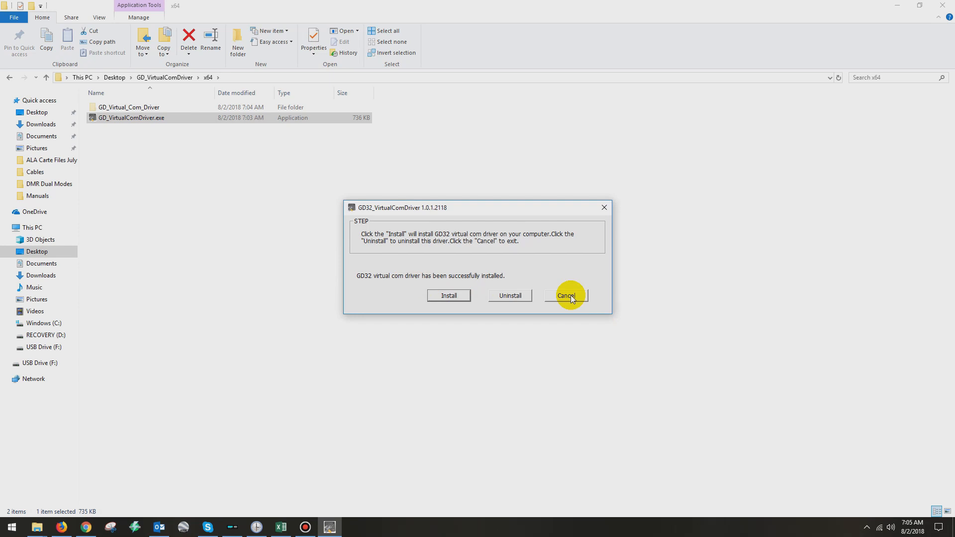
left_click(566, 295)
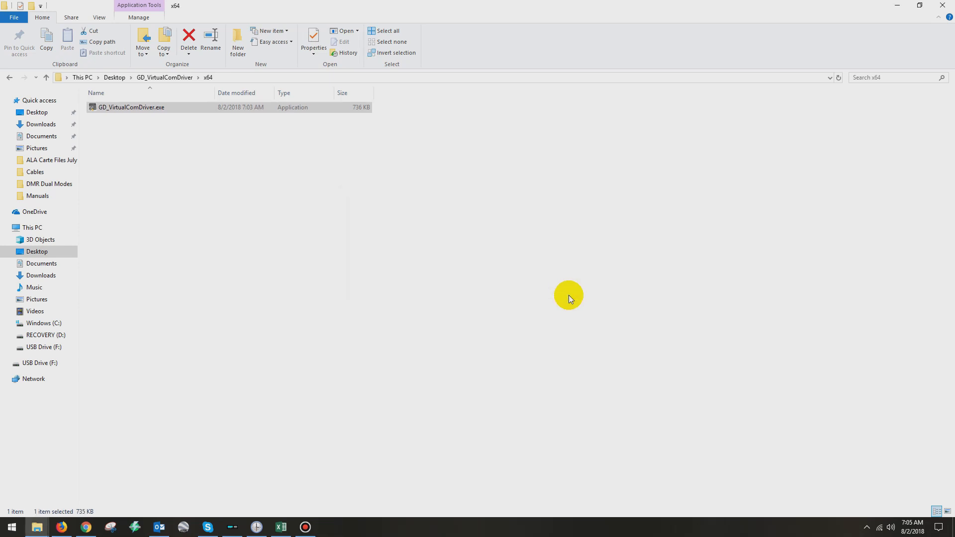
mouse_move(561, 289)
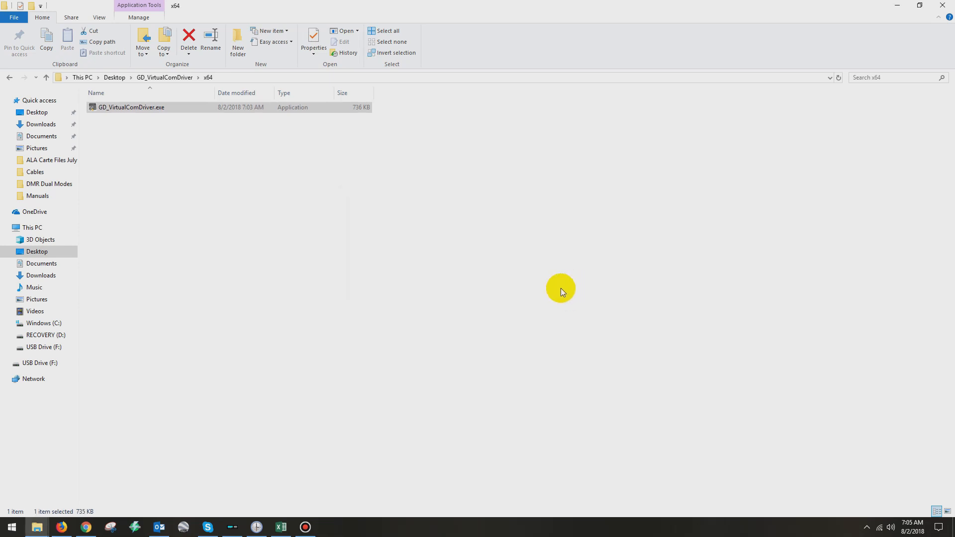
mouse_move(9, 528)
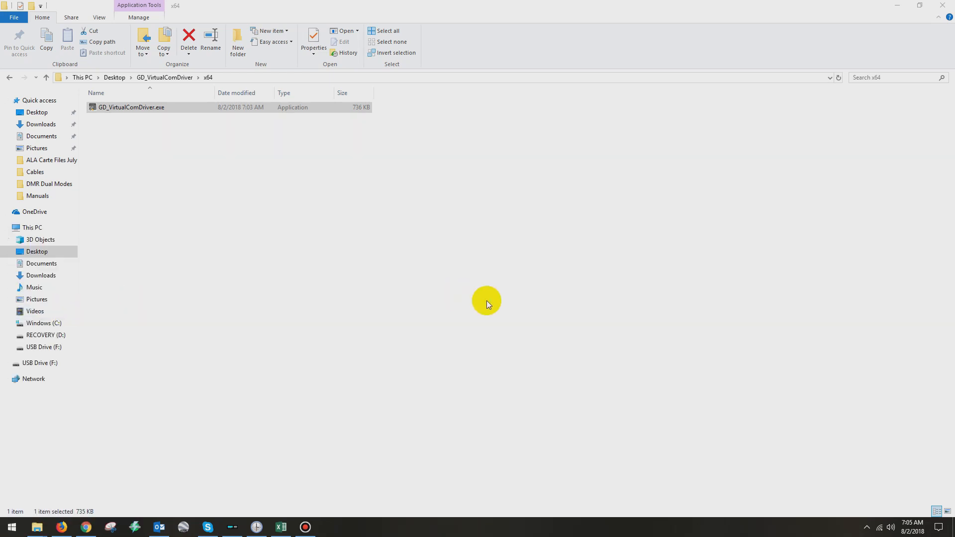
mouse_move(502, 295)
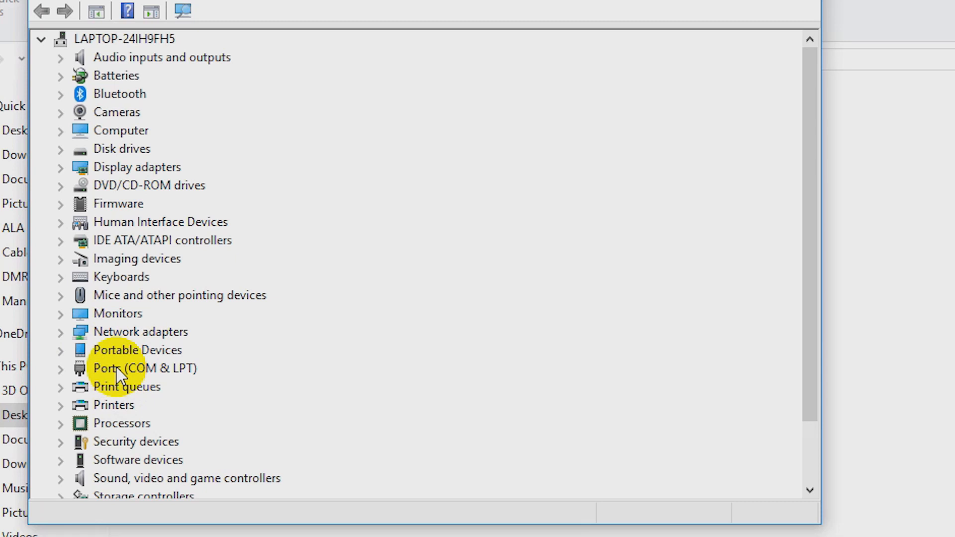
Expand Ports (COM & LPT) and select the GD32 Virtual Com Port (COM6)
left_click(61, 369)
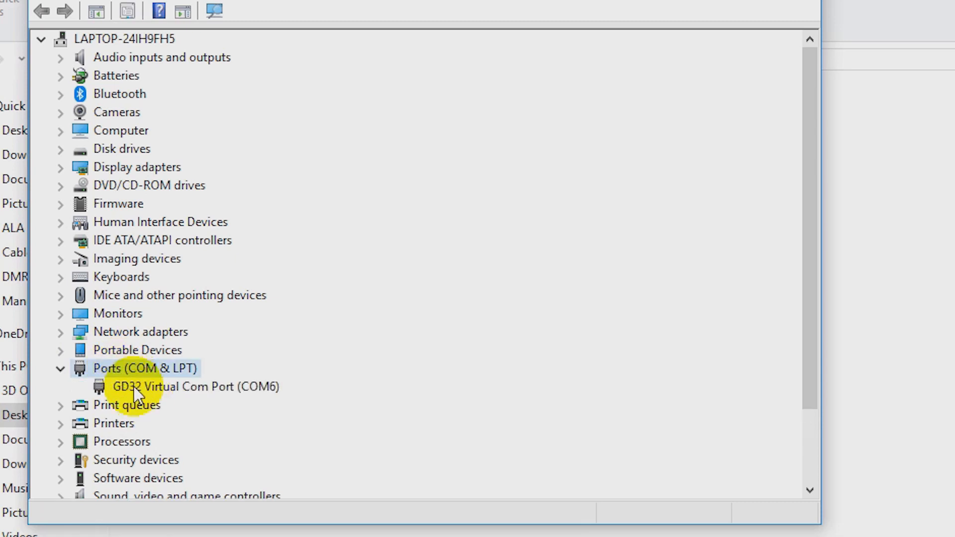
left_click(189, 386)
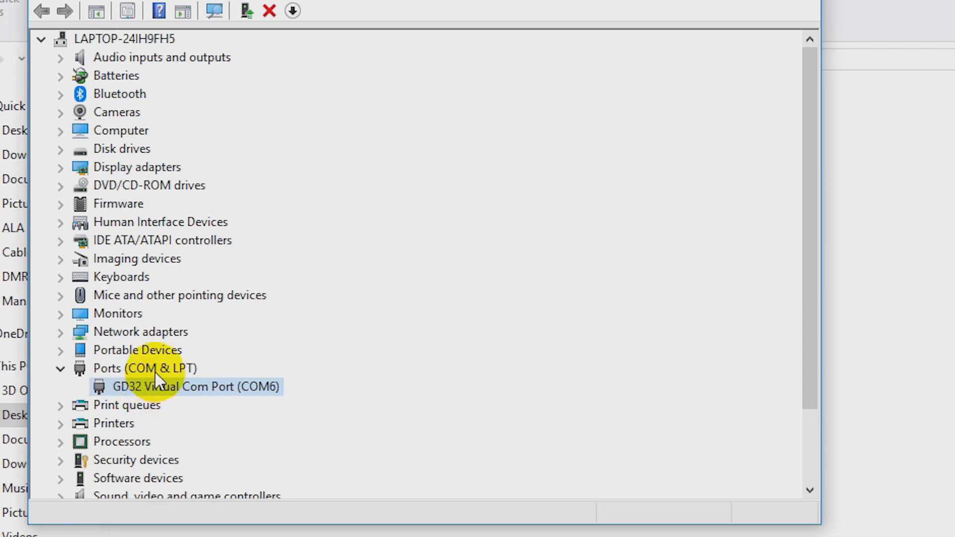
mouse_move(102, 397)
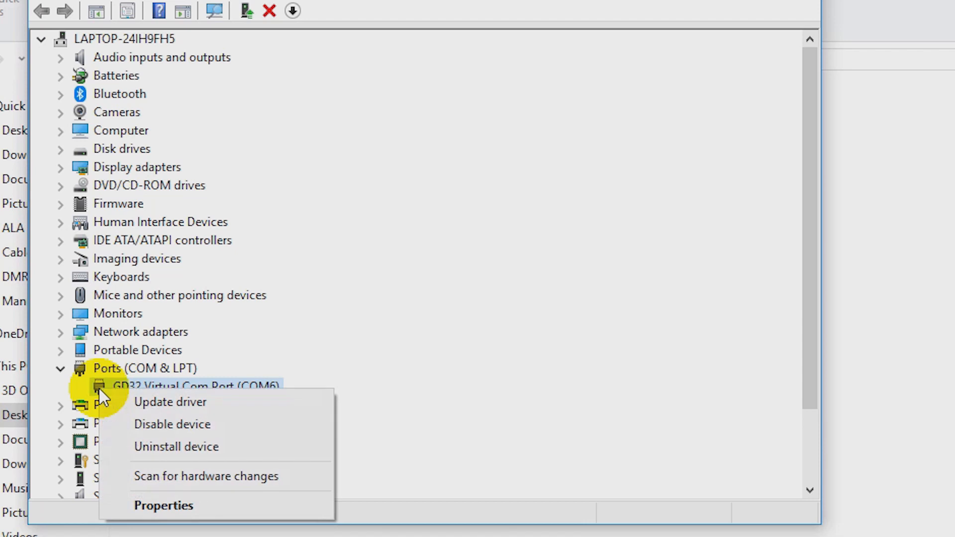
mouse_move(138, 447)
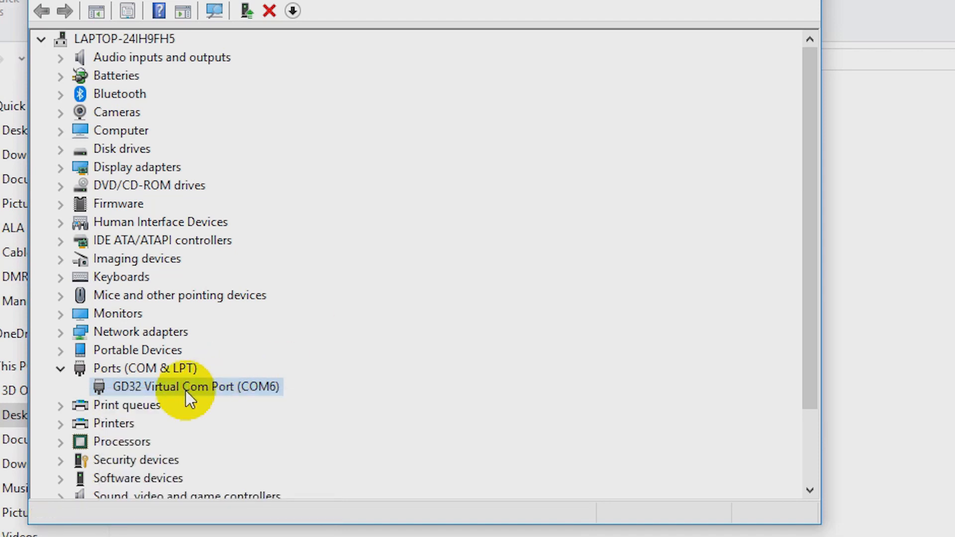
left_click(186, 387)
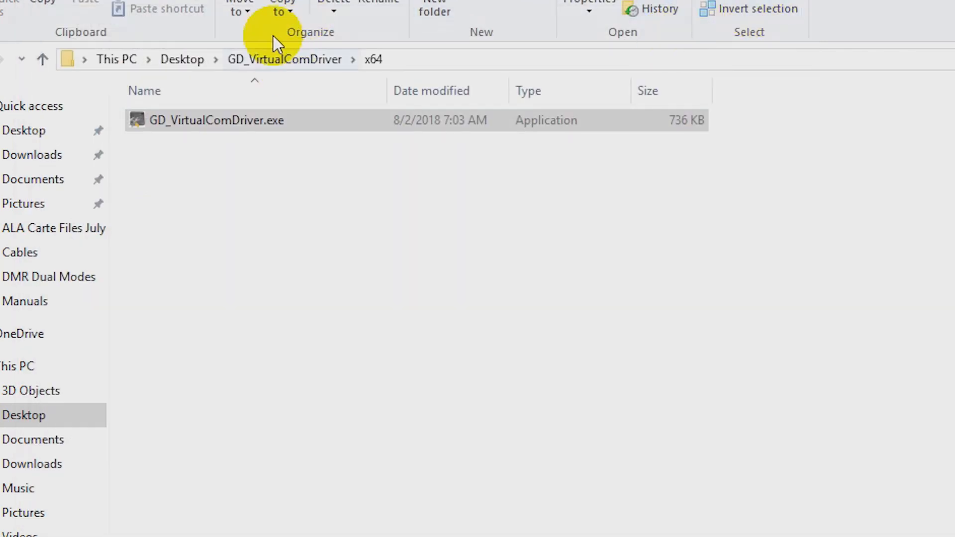
Open the D868UV_V2.30_FW_and_CPS_V1.30 folder and run D868UVE_Setup_1.30.exe as administrator
left_click(182, 59)
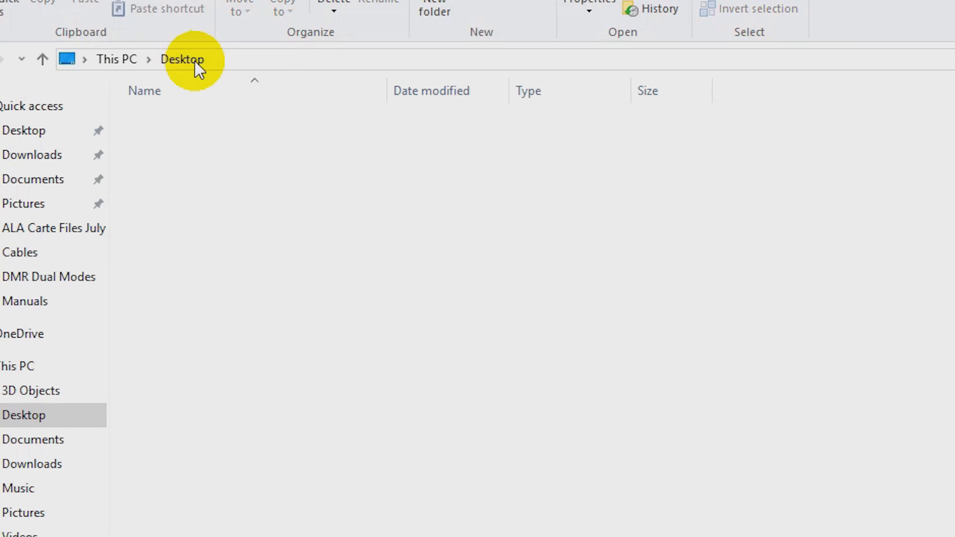
left_click(182, 59)
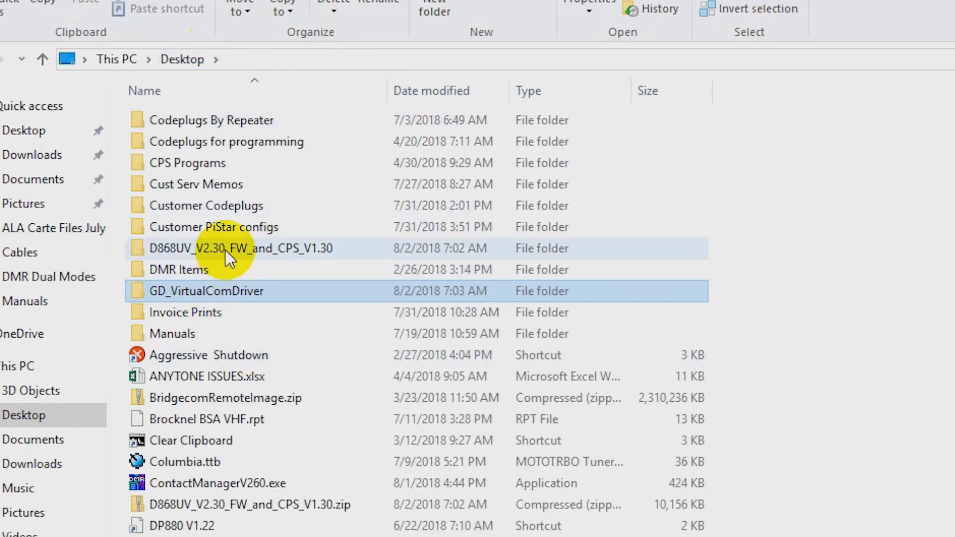
double_click(241, 249)
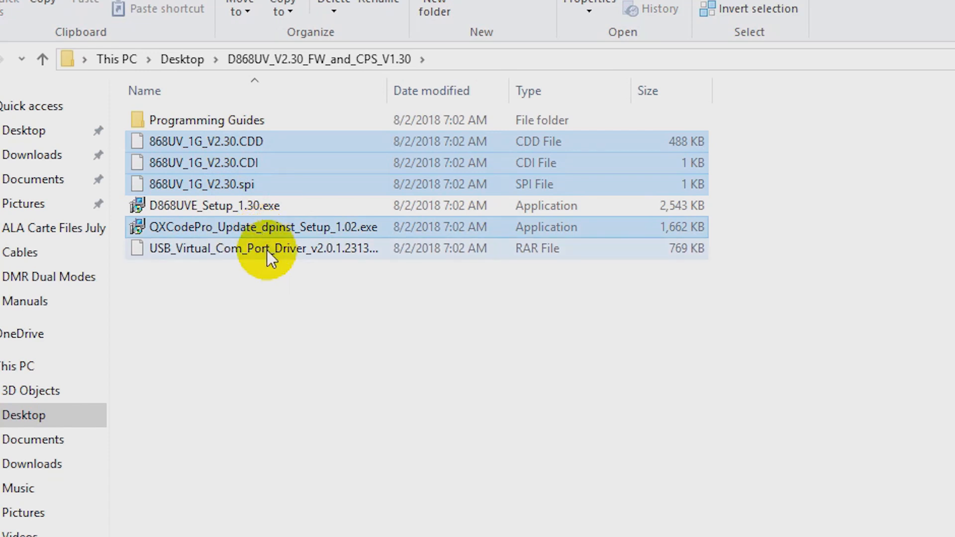
left_click(266, 249)
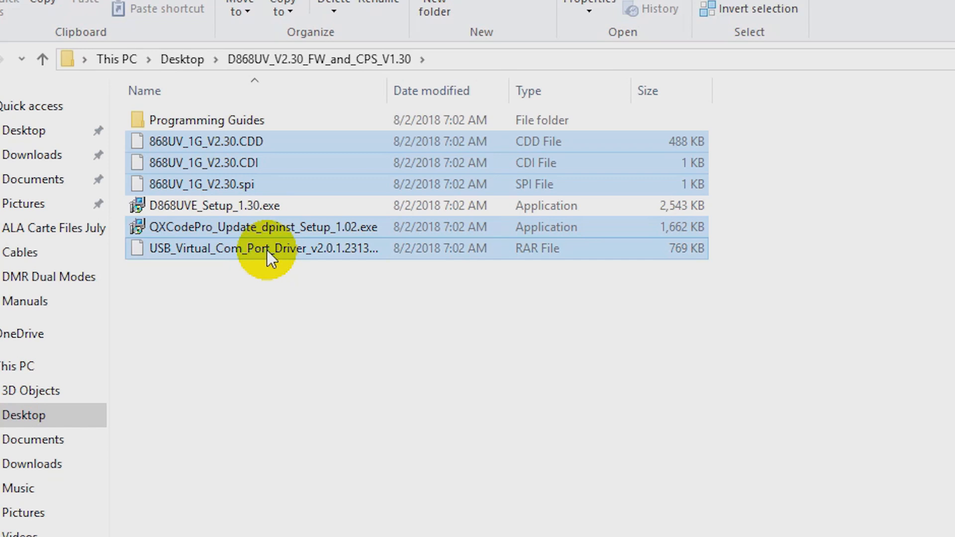
right_click(270, 248)
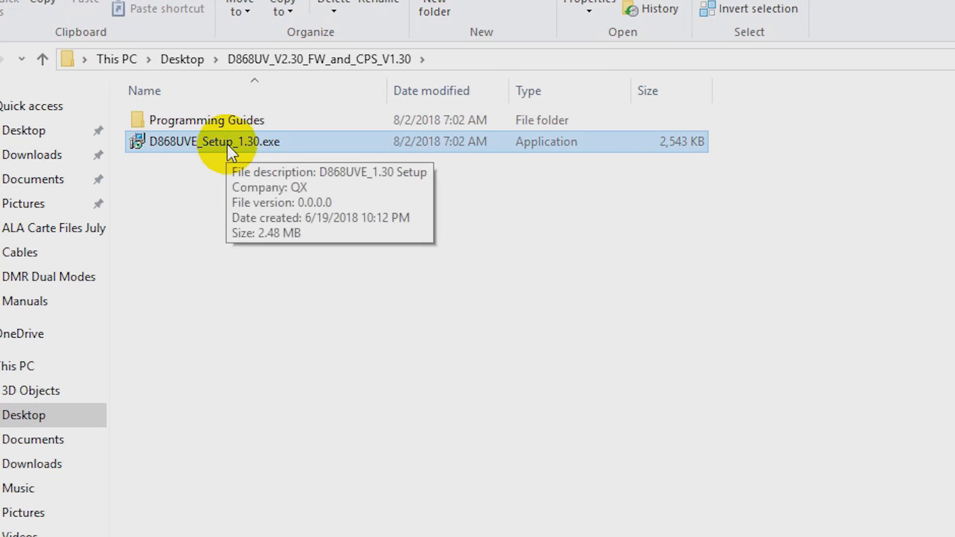
right_click(232, 144)
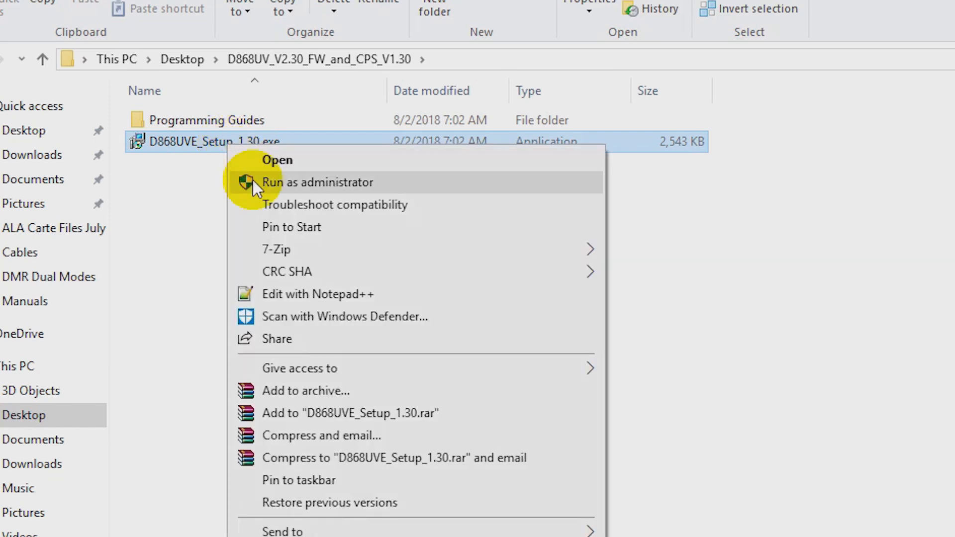
left_click(311, 183)
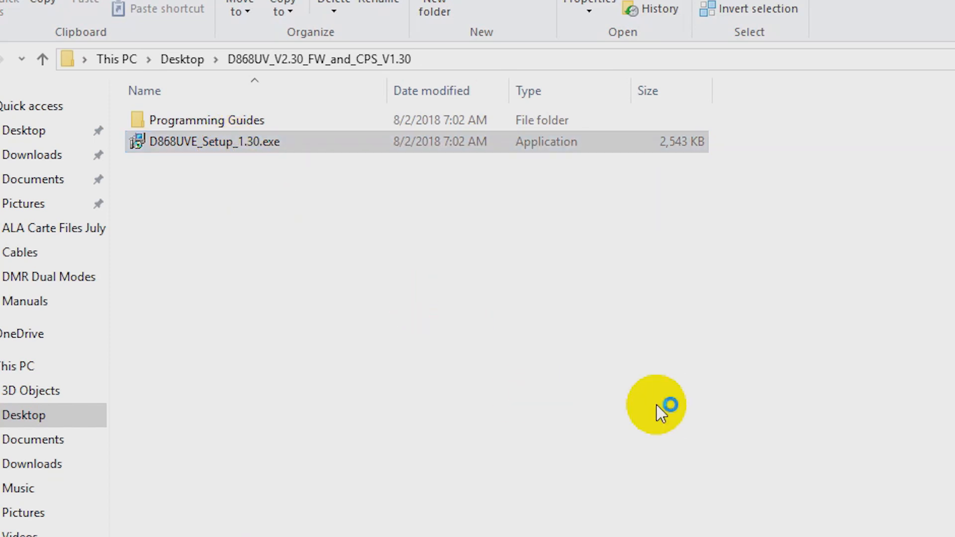
mouse_move(638, 423)
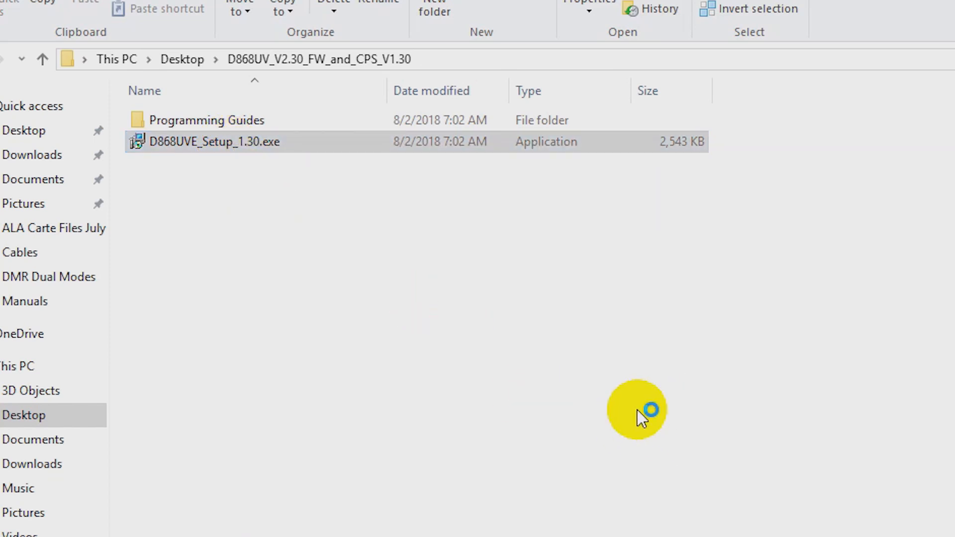
Launch D868UVE_Setup_1.30.exe and override the SmartScreen warning to run it anyway
double_click(209, 142)
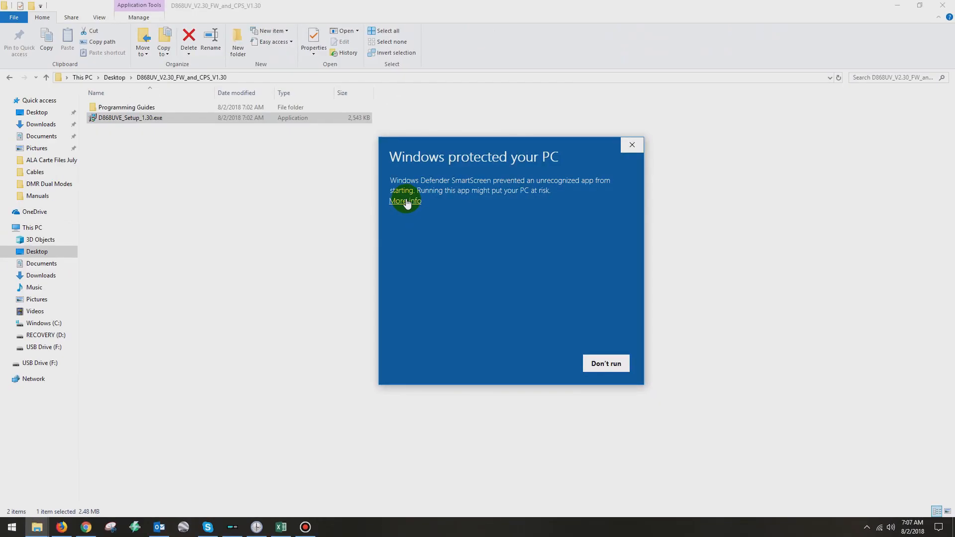
left_click(405, 200)
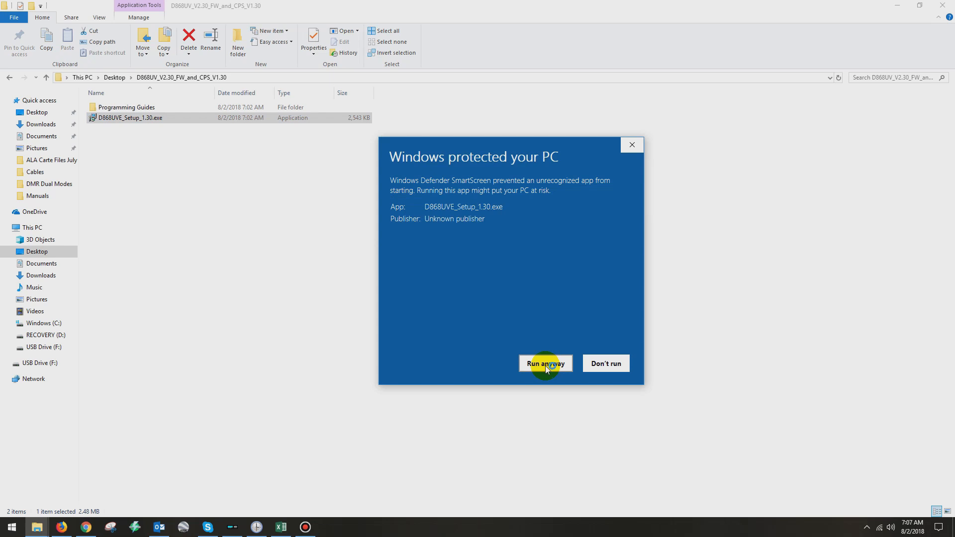
left_click(545, 363)
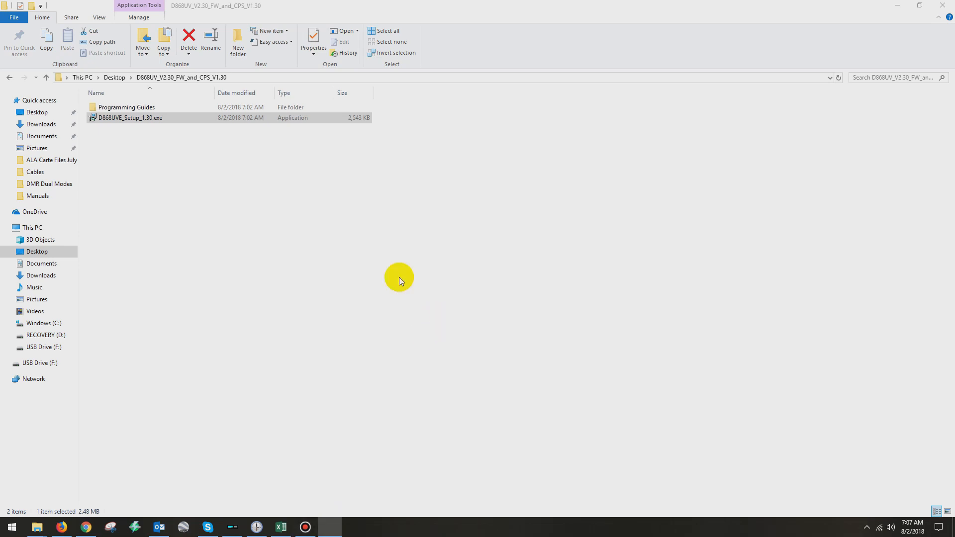
Install D868UVE_1.30 into existing C:\D868UVE_1.30 with a desktop icon, then launch it
double_click(113, 120)
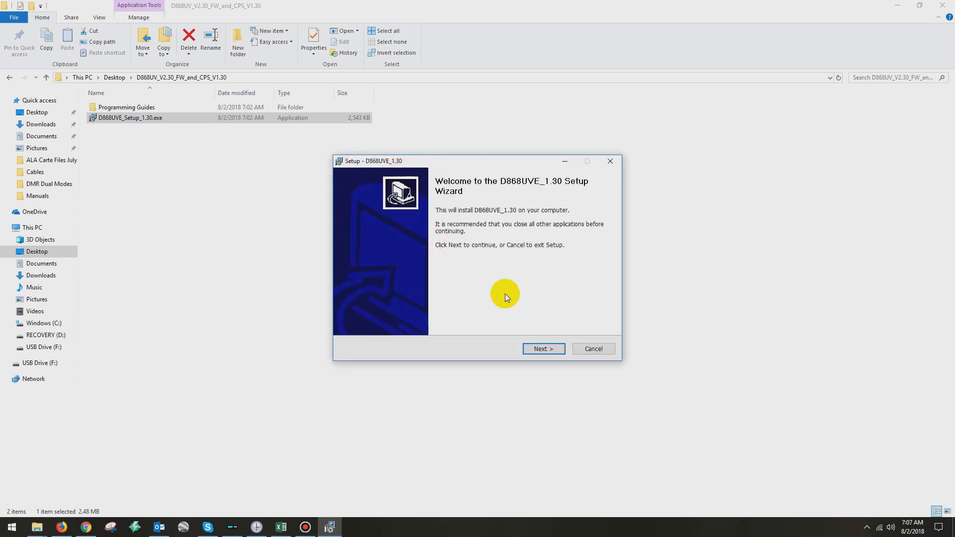
left_click(544, 349)
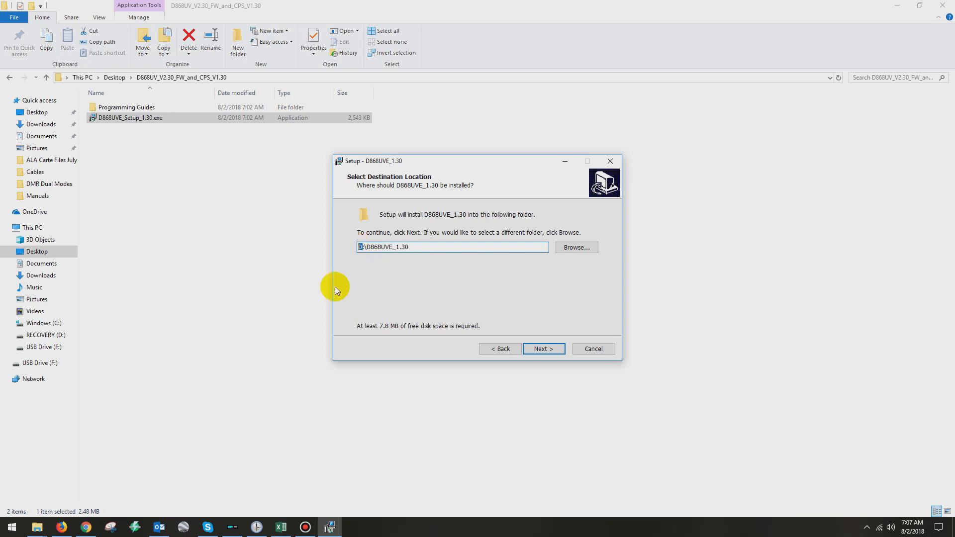
mouse_move(340, 294)
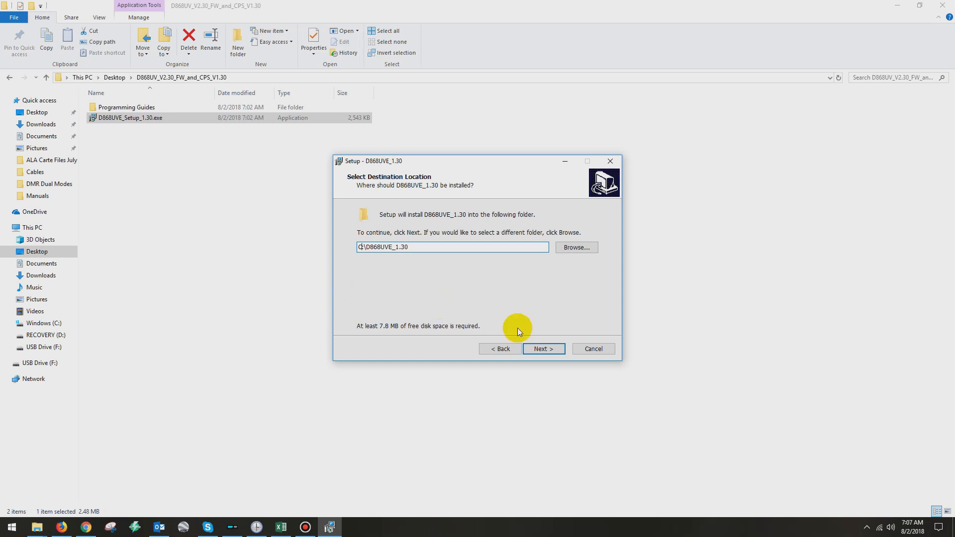
left_click(544, 349)
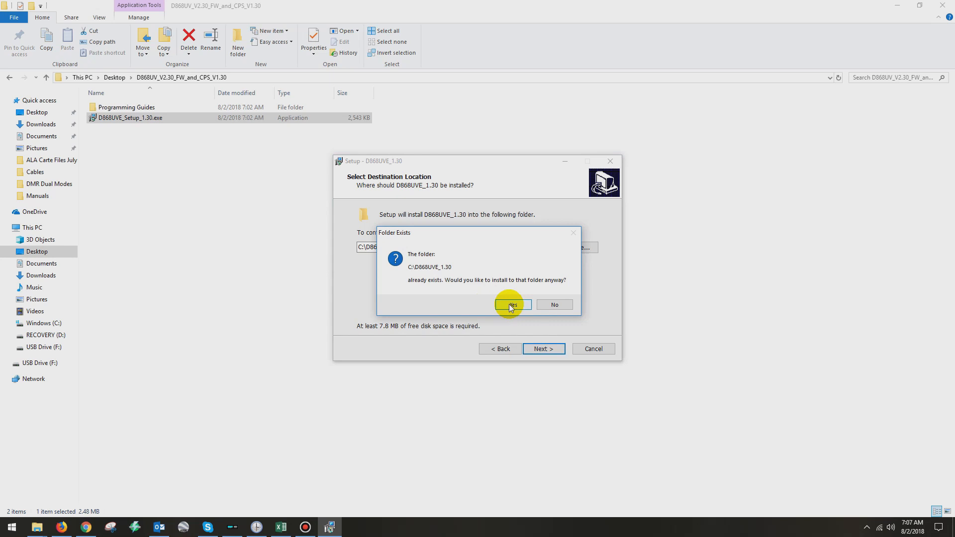
left_click(511, 305)
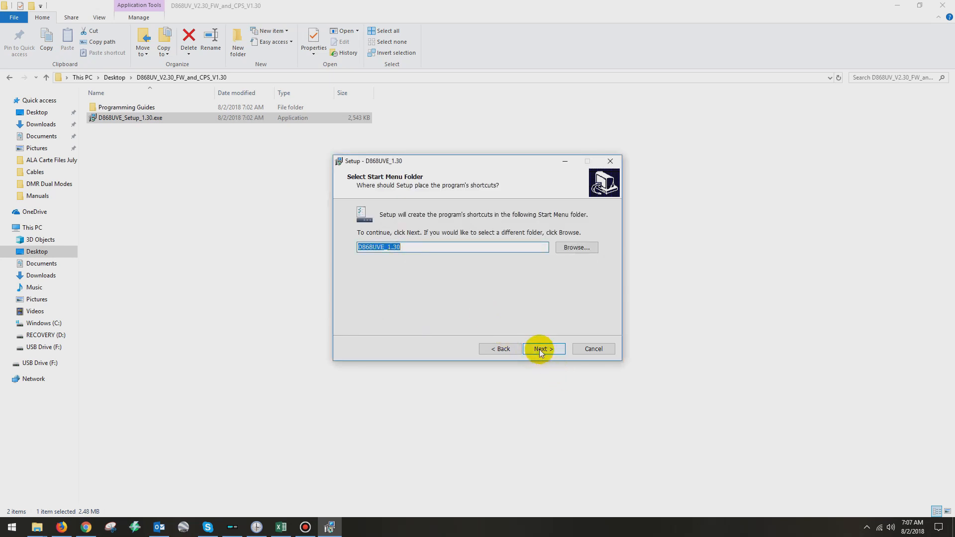
left_click(544, 349)
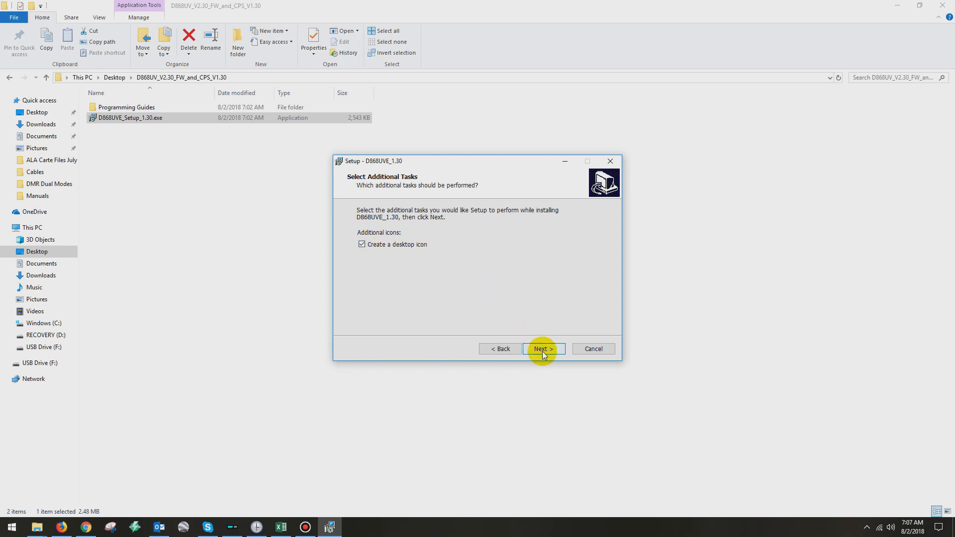
left_click(543, 349)
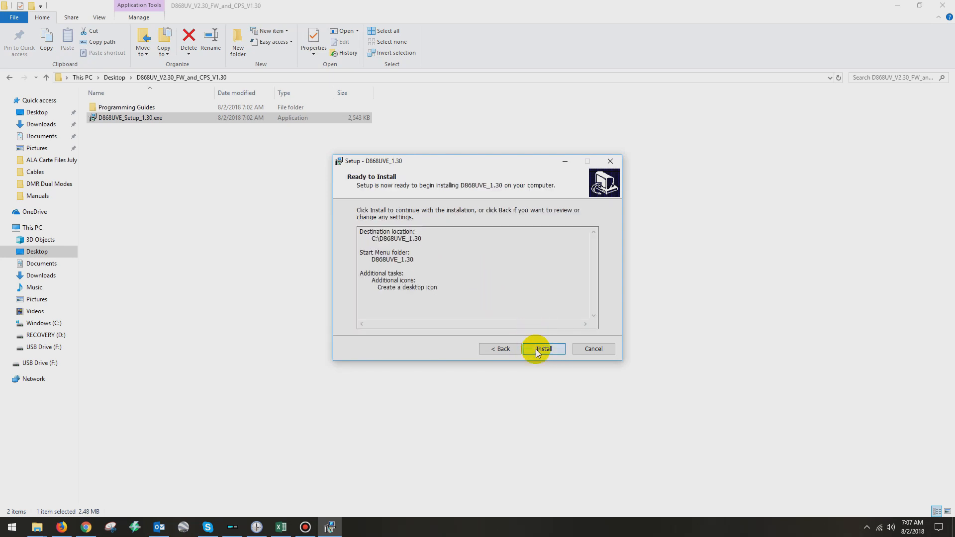
left_click(544, 349)
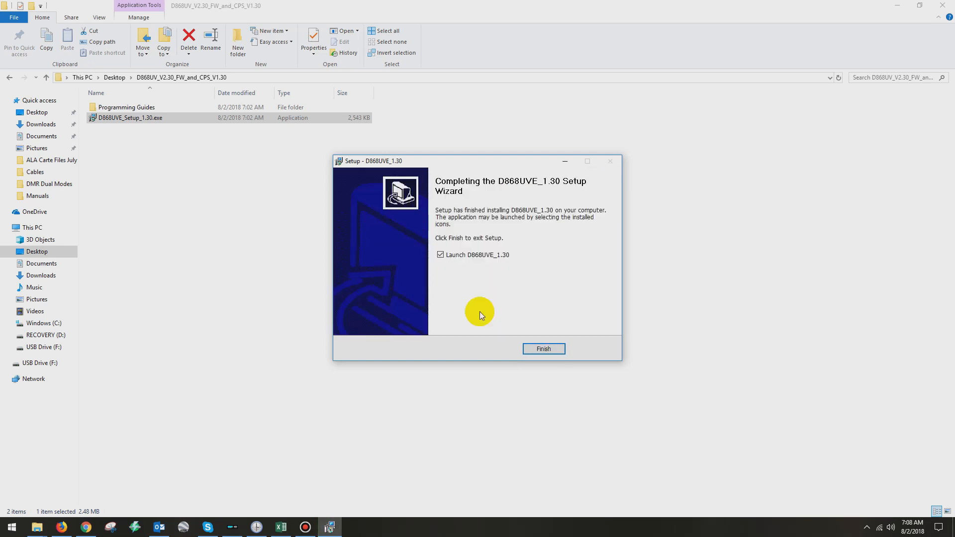
left_click(543, 349)
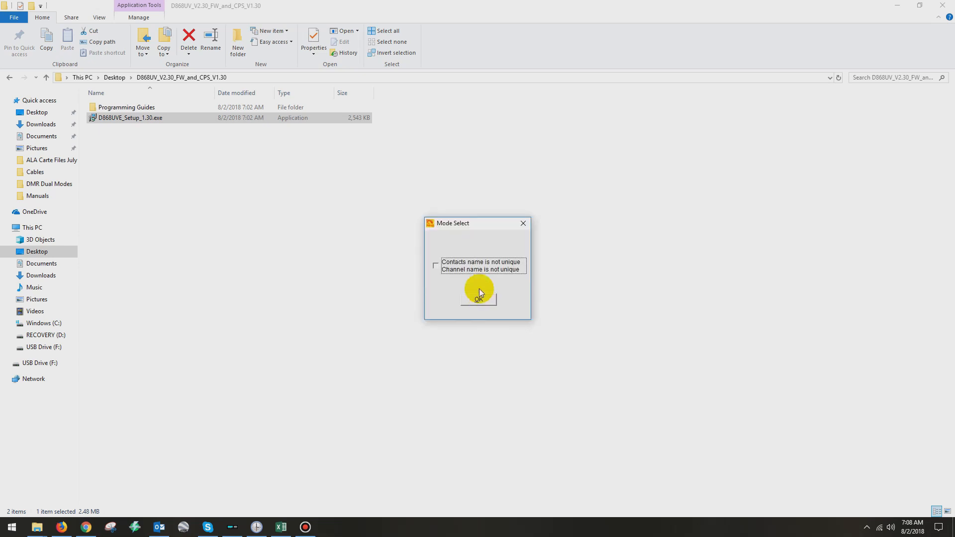
Enable 'Contacts name is not unique / Channel name is not unique' and confirm the Mode Select prompt
left_click(435, 265)
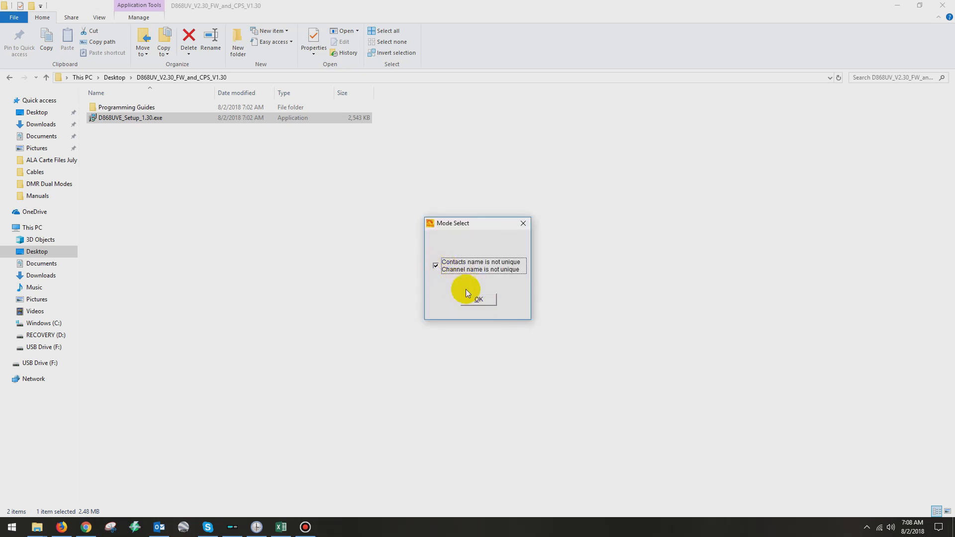
left_click(478, 299)
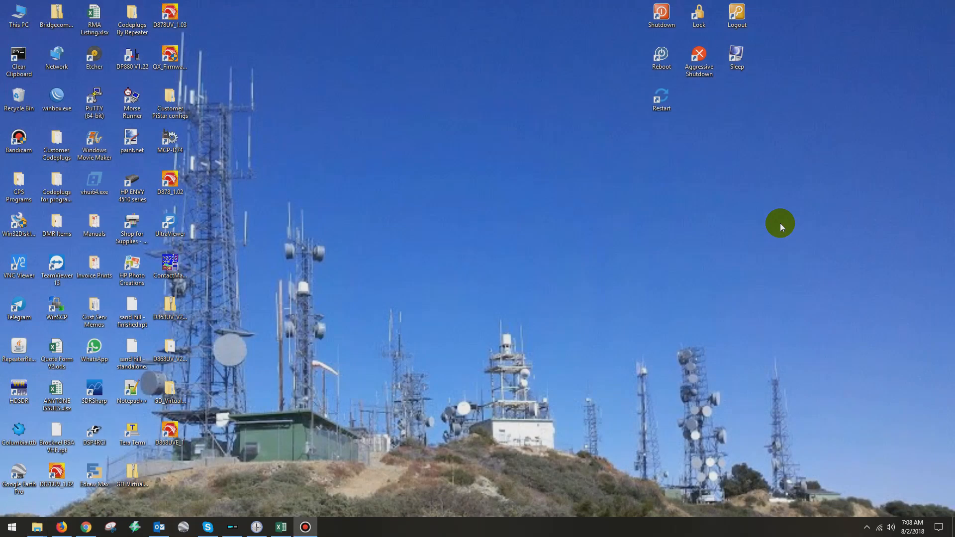
mouse_move(452, 276)
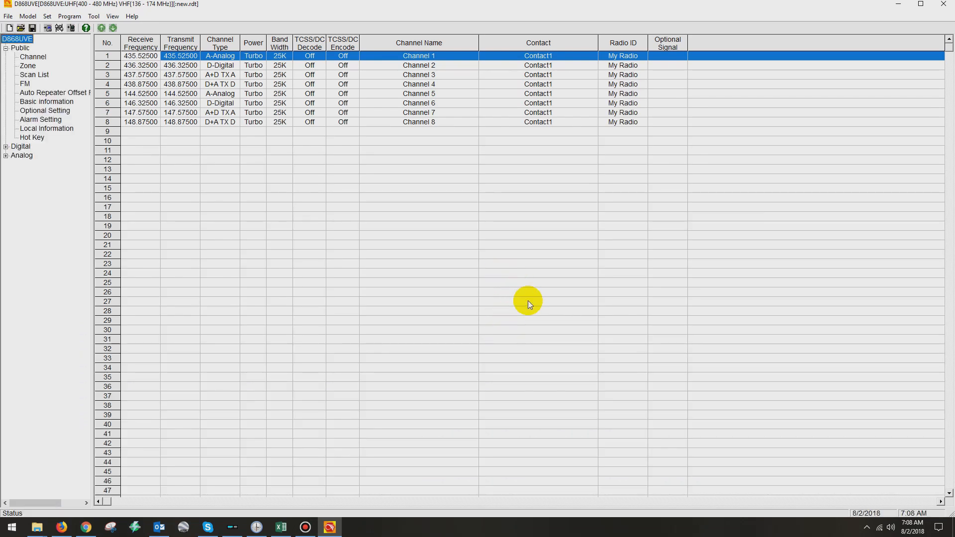
mouse_move(63, 47)
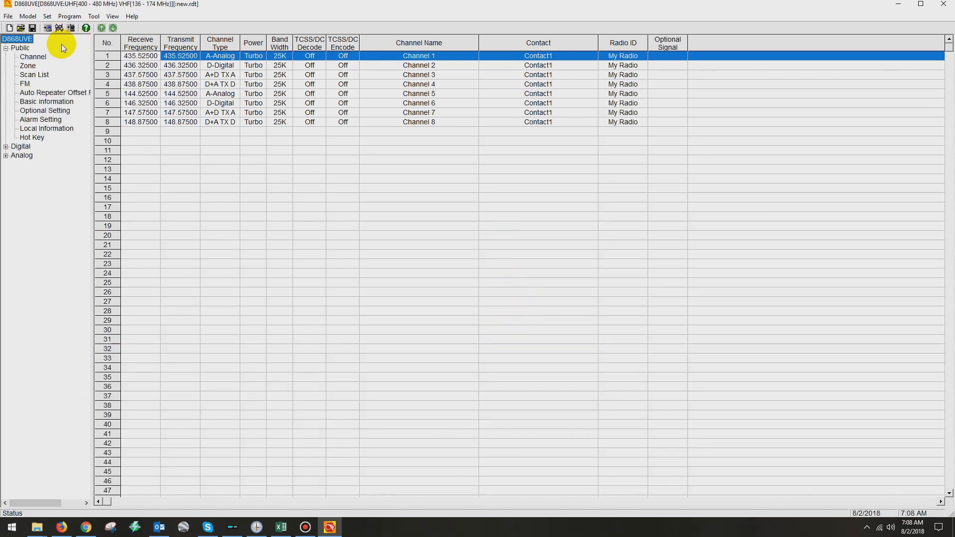
mouse_move(62, 32)
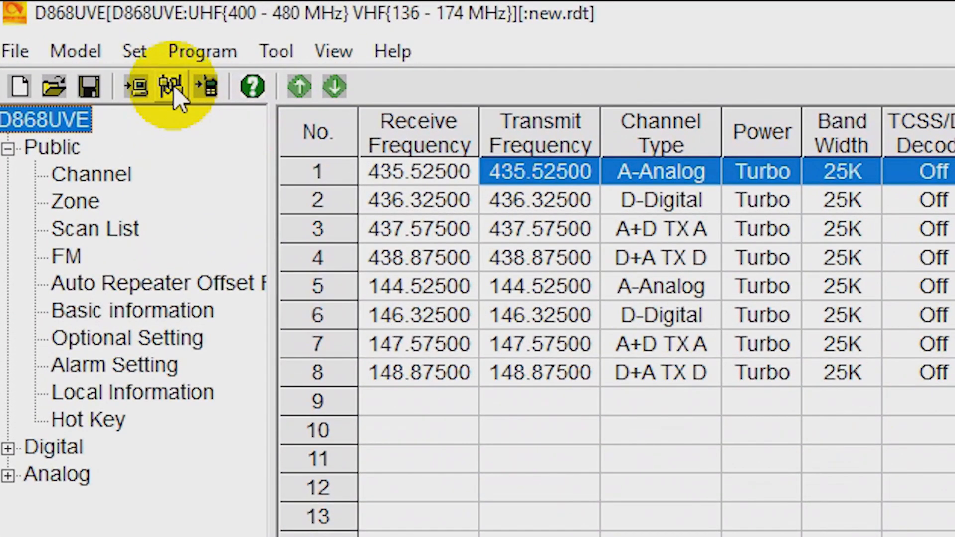
Select COM6 in Communication Setting and confirm it
left_click(166, 86)
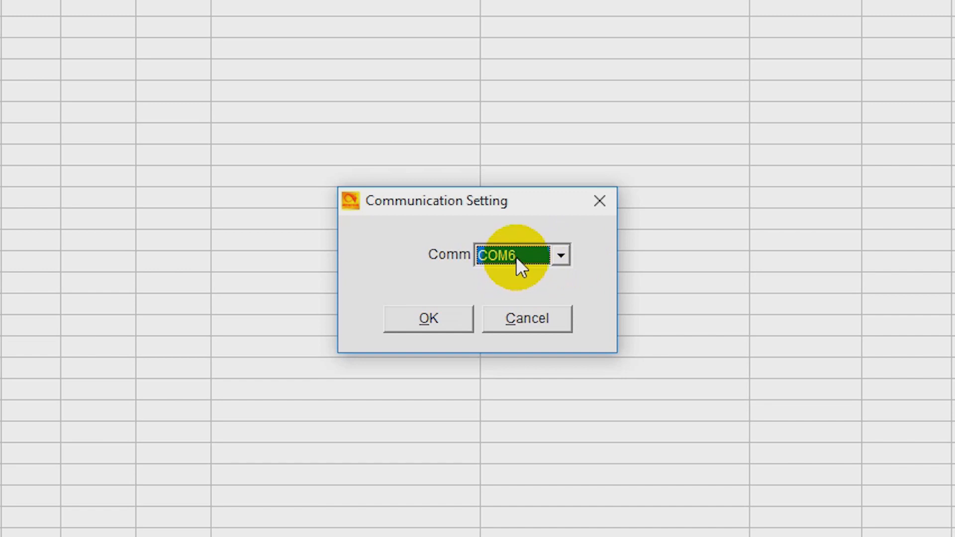
left_click(561, 256)
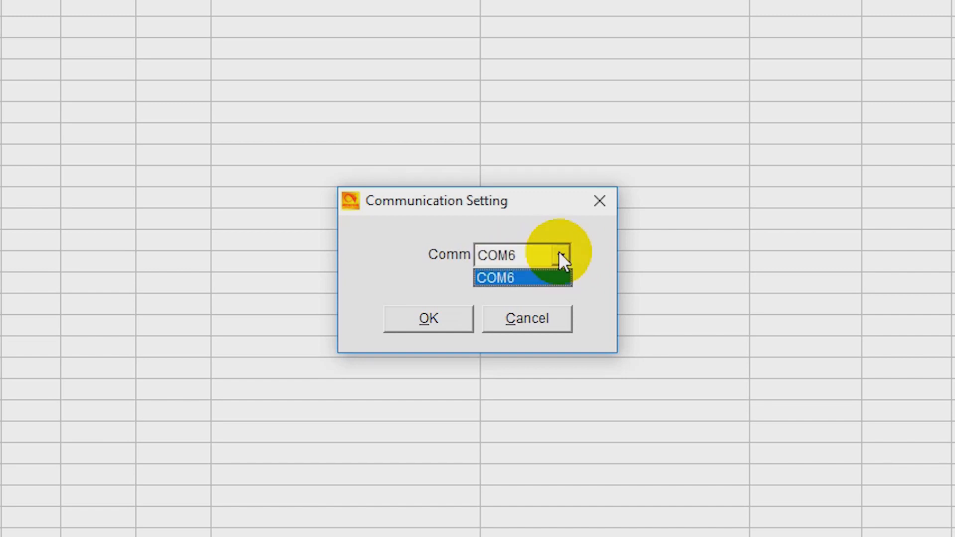
left_click(497, 277)
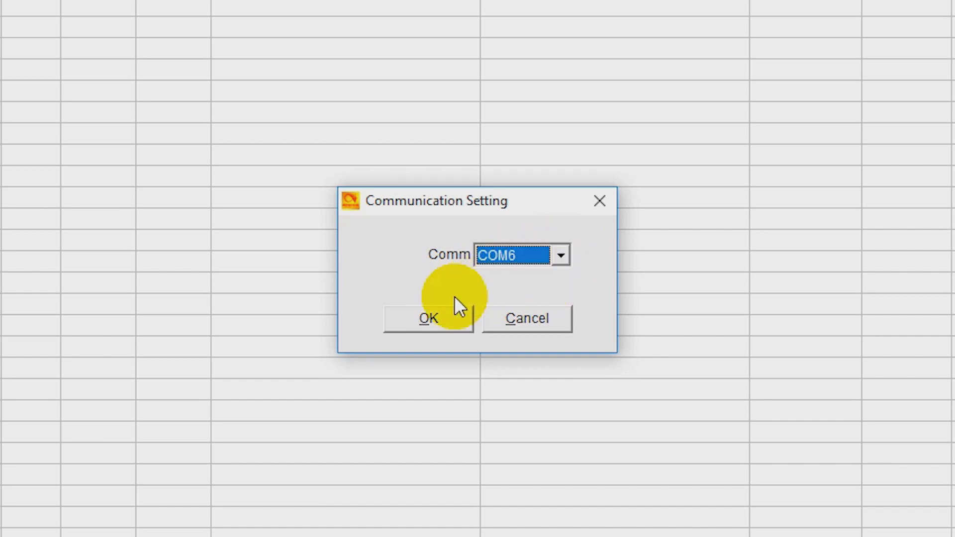
left_click(429, 318)
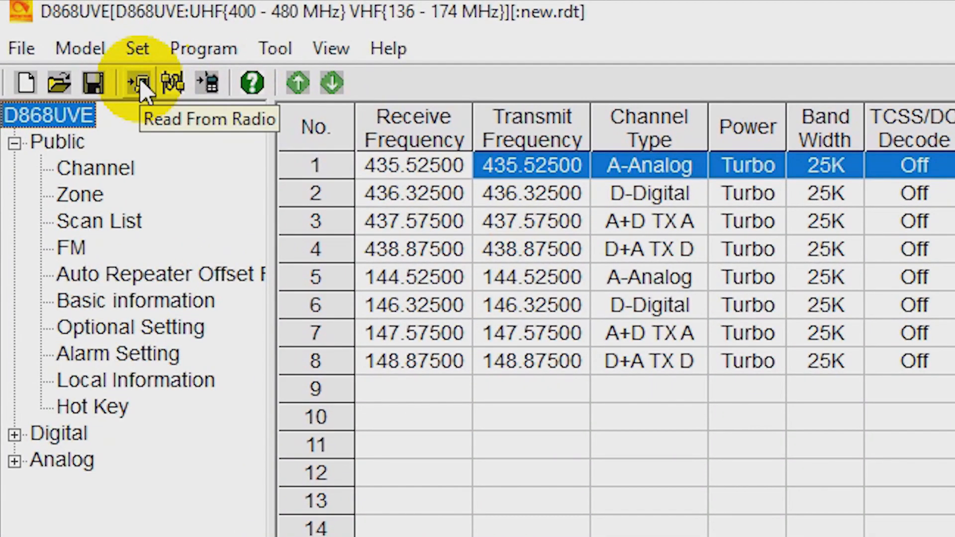
Read from the radio with Other Data checked and Digital Contact List unchecked
left_click(135, 83)
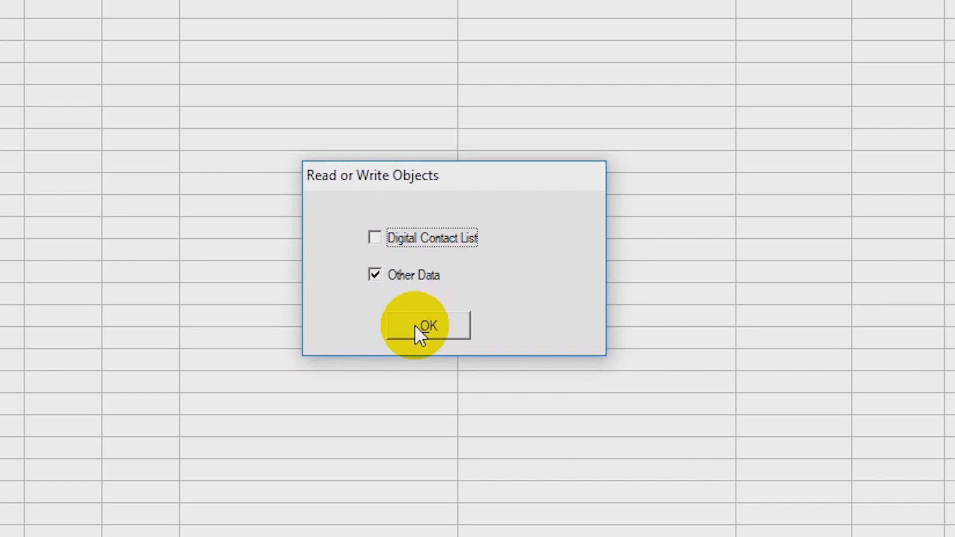
left_click(430, 325)
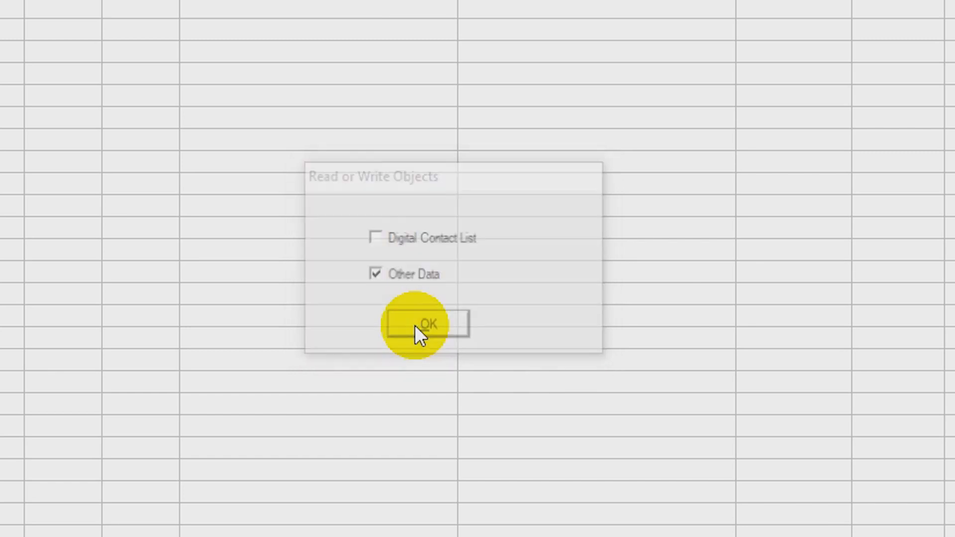
left_click(429, 324)
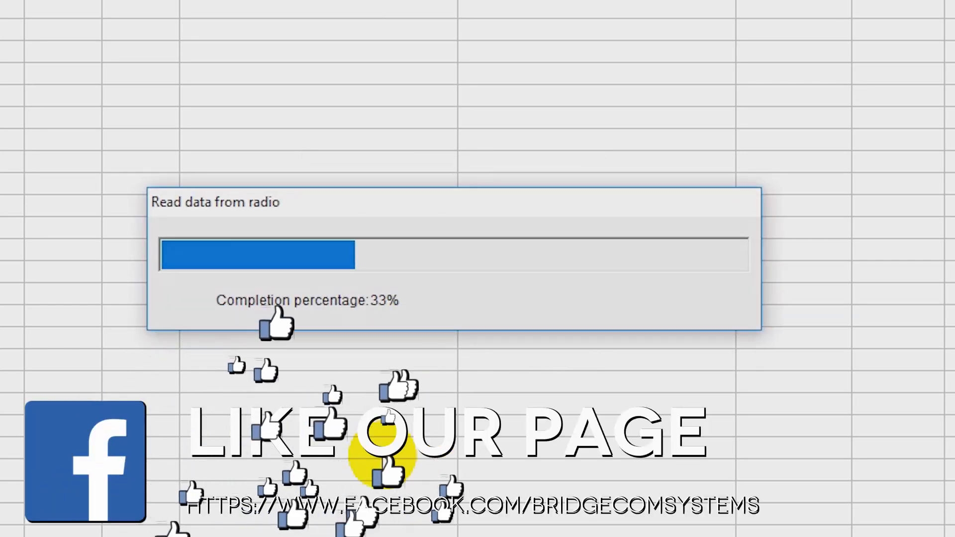